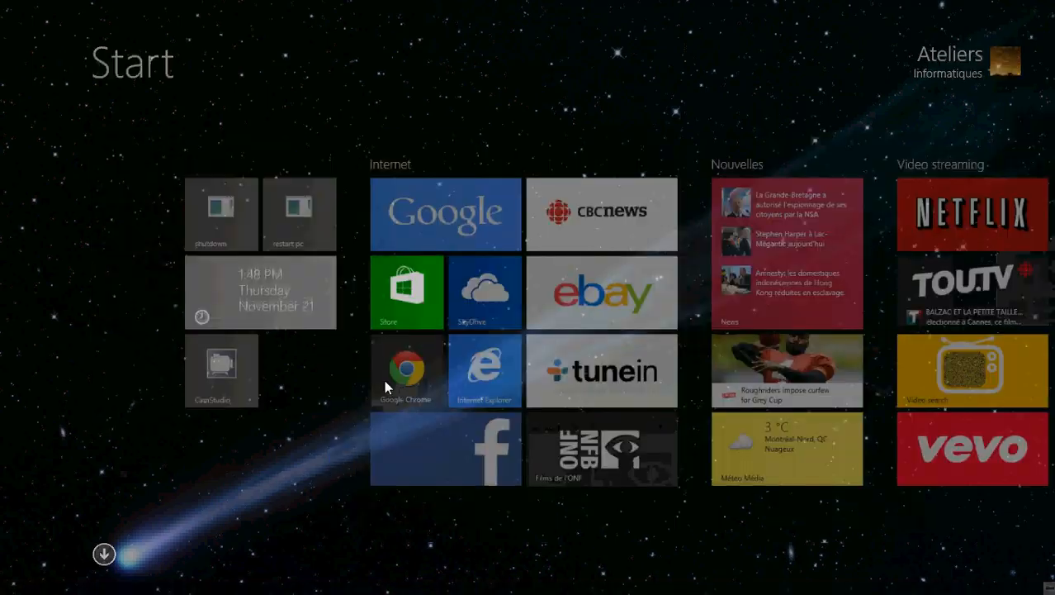
# Launch Google Chrome and view the Conduit 'Temporary Logo' search page on a new tab.
pyautogui.click(406, 370)
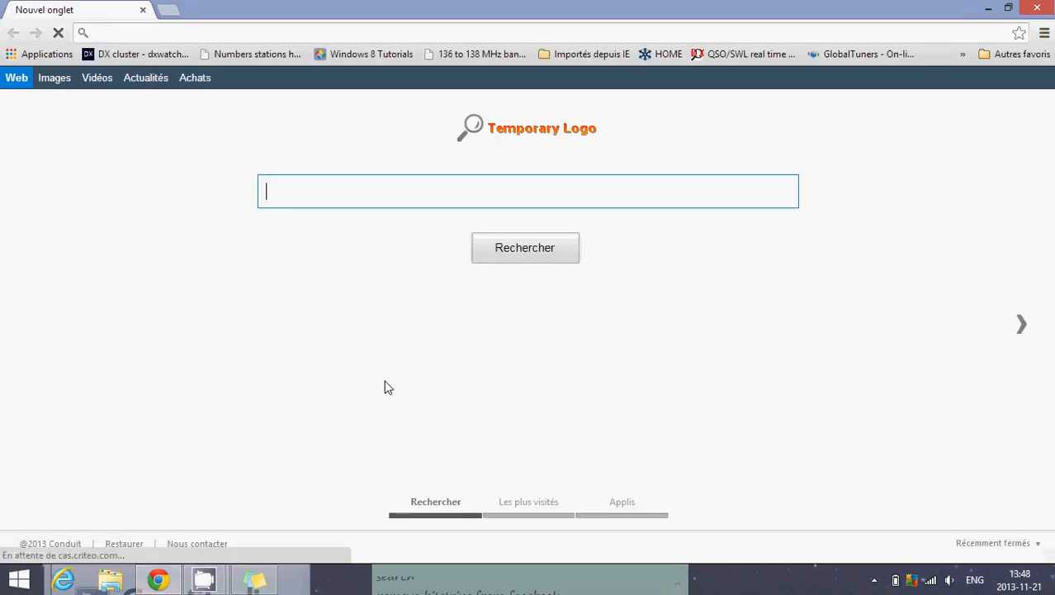
pyautogui.click(57, 32)
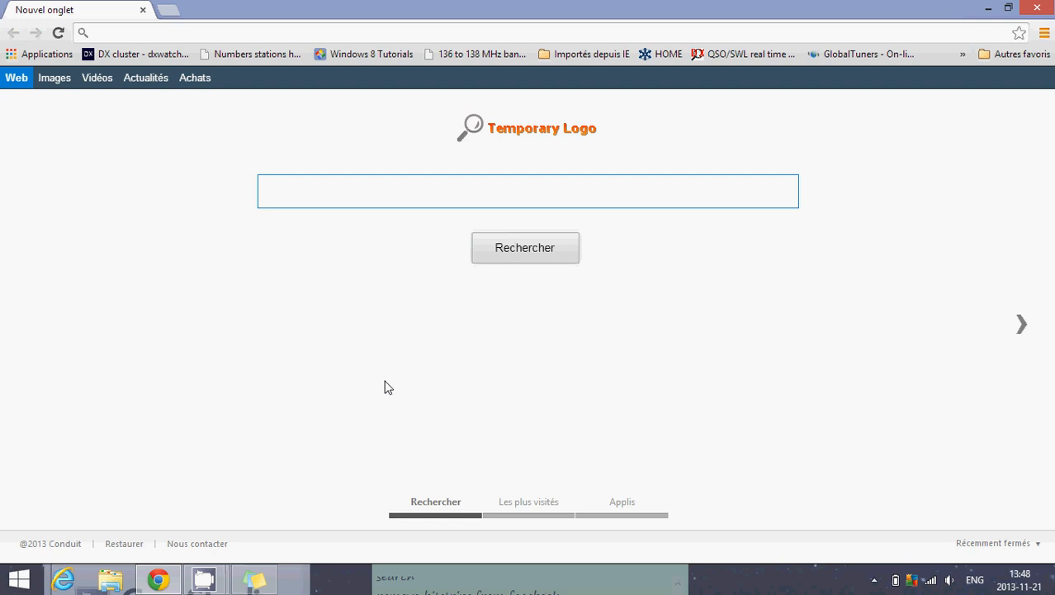
pyautogui.click(528, 190)
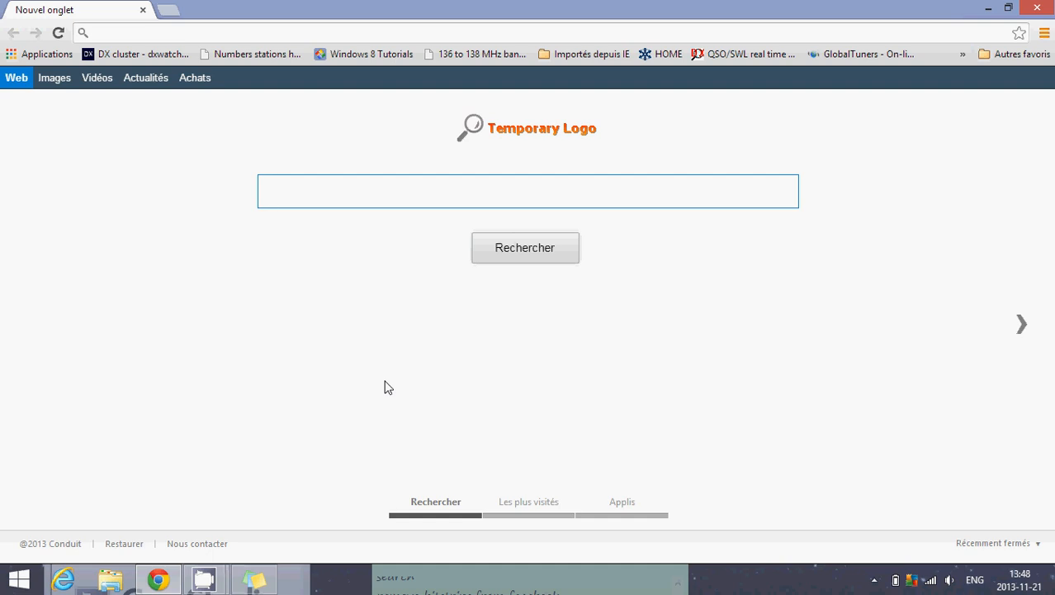
pyautogui.click(527, 191)
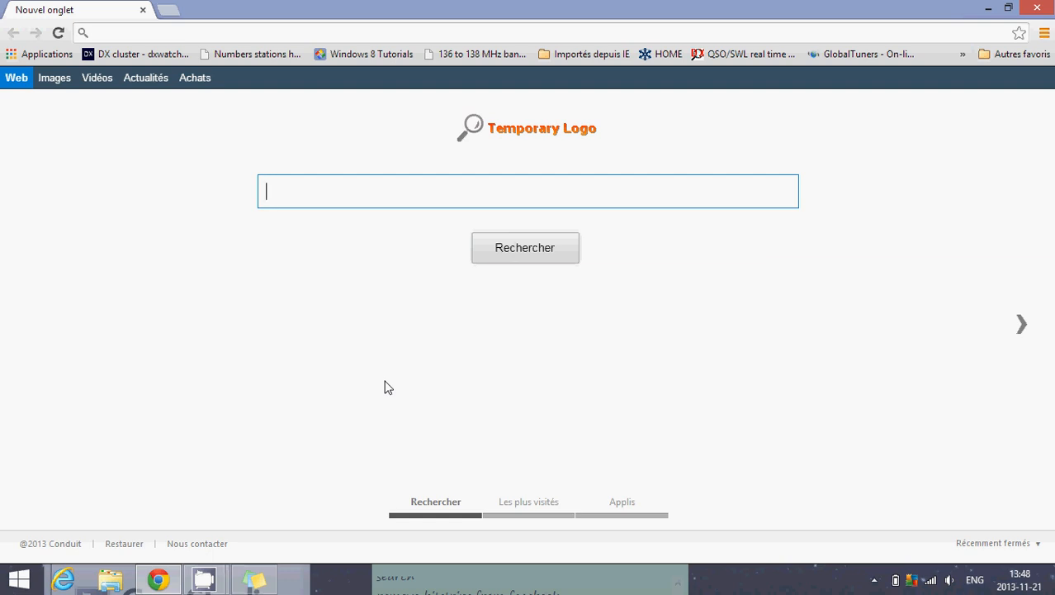
pyautogui.moveTo(240, 338)
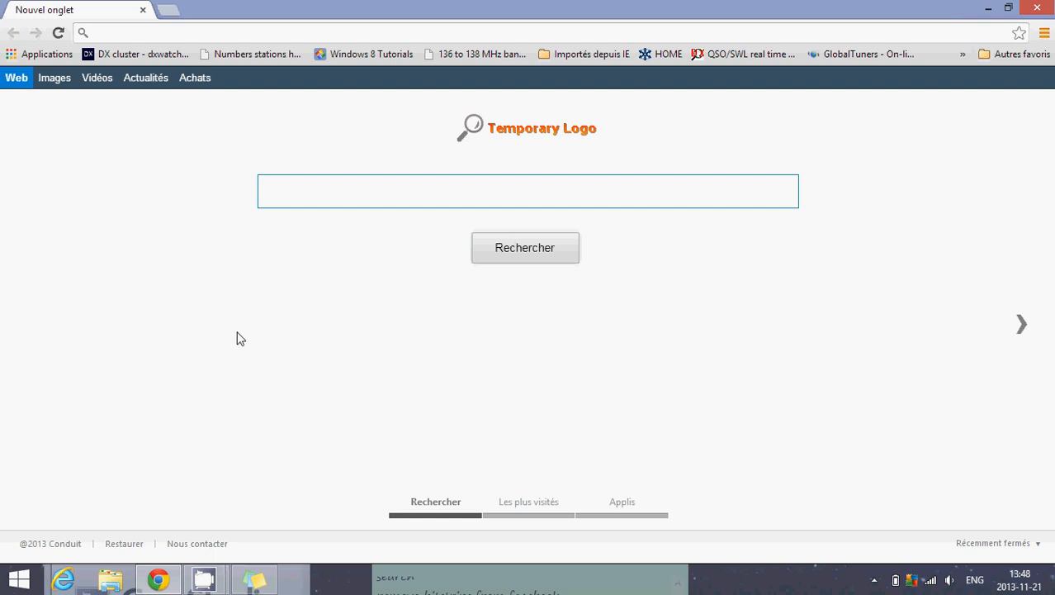
pyautogui.moveTo(198, 376)
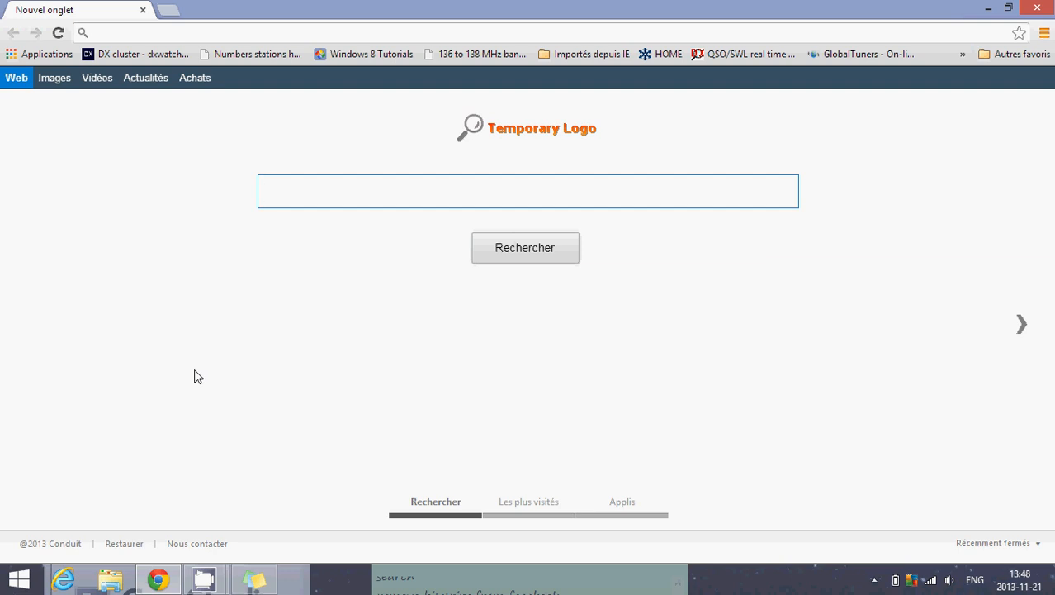
pyautogui.click(528, 191)
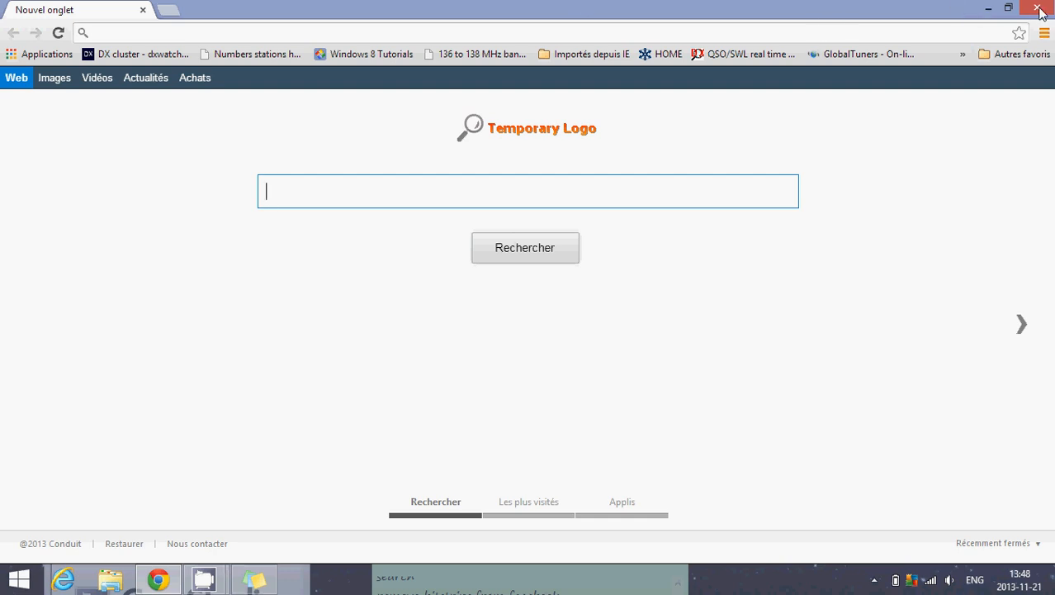
# Close Chrome, find Search Protect by conduit in Programs and Features, and uninstall it.
pyautogui.click(1042, 9)
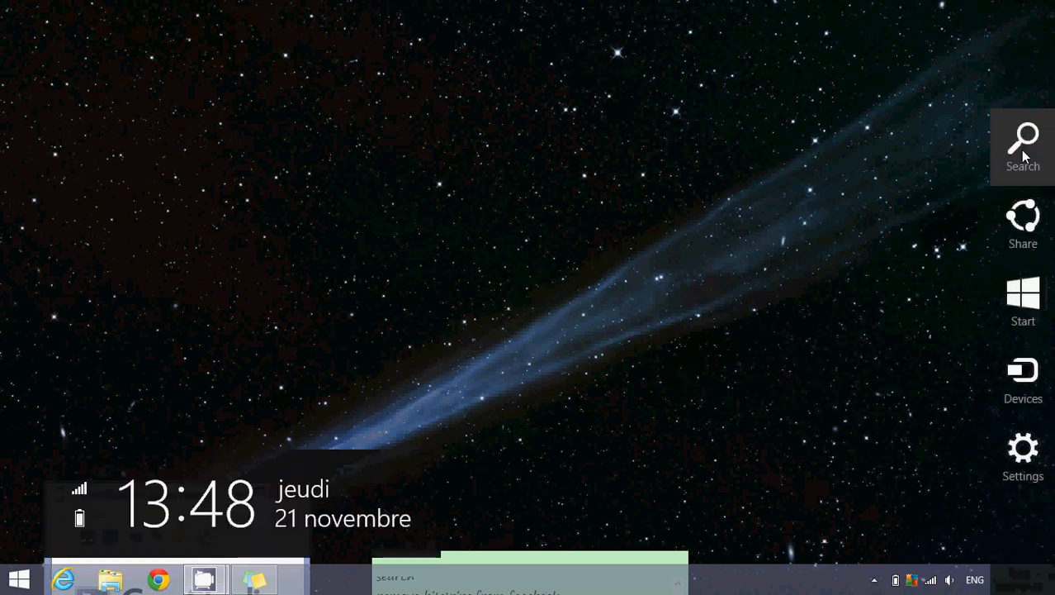
pyautogui.click(1023, 144)
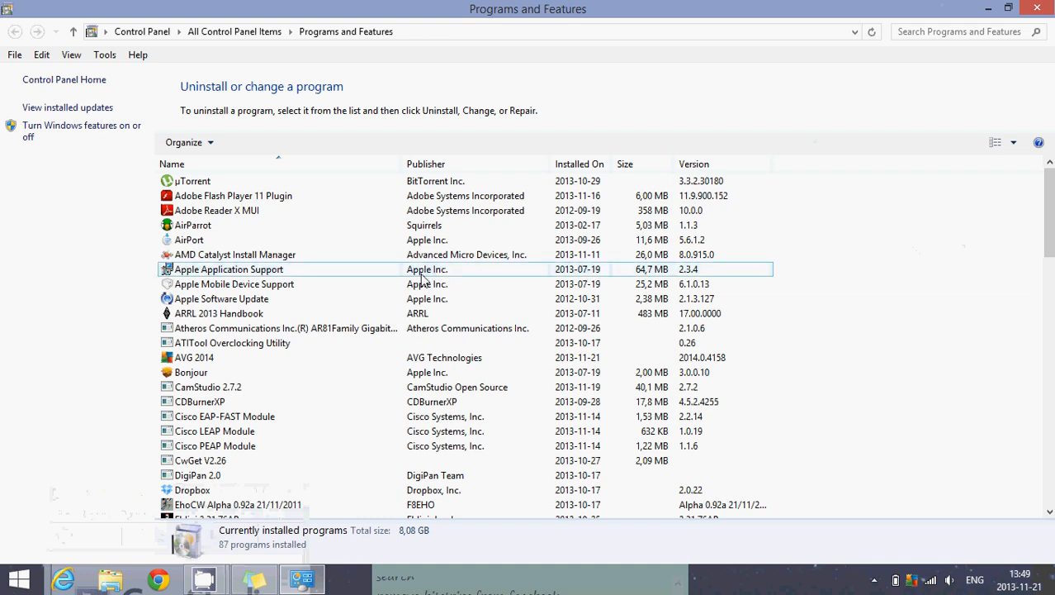
pyautogui.scroll(-3)
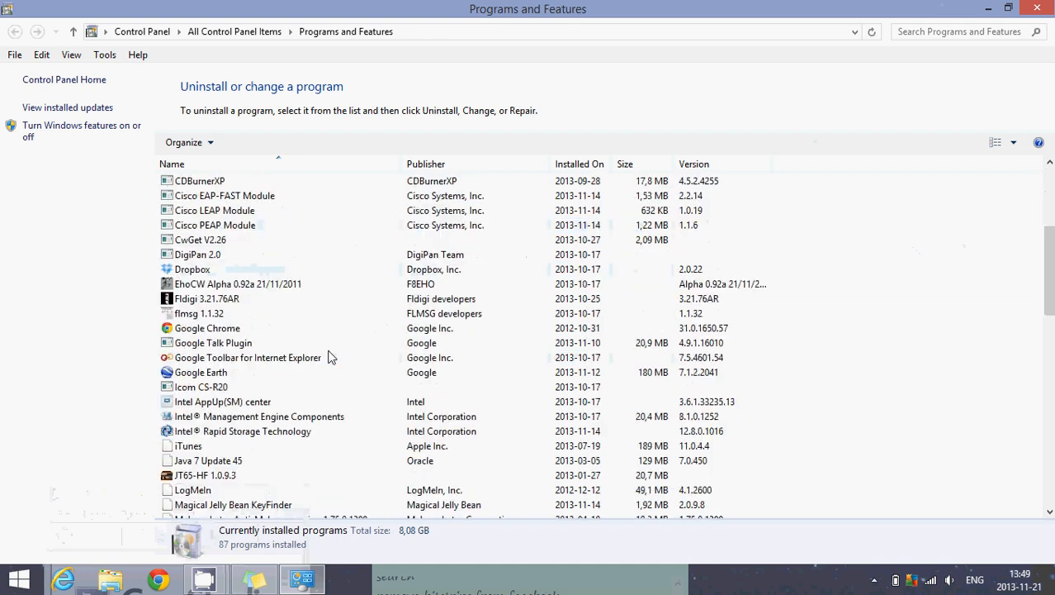
pyautogui.scroll(-3)
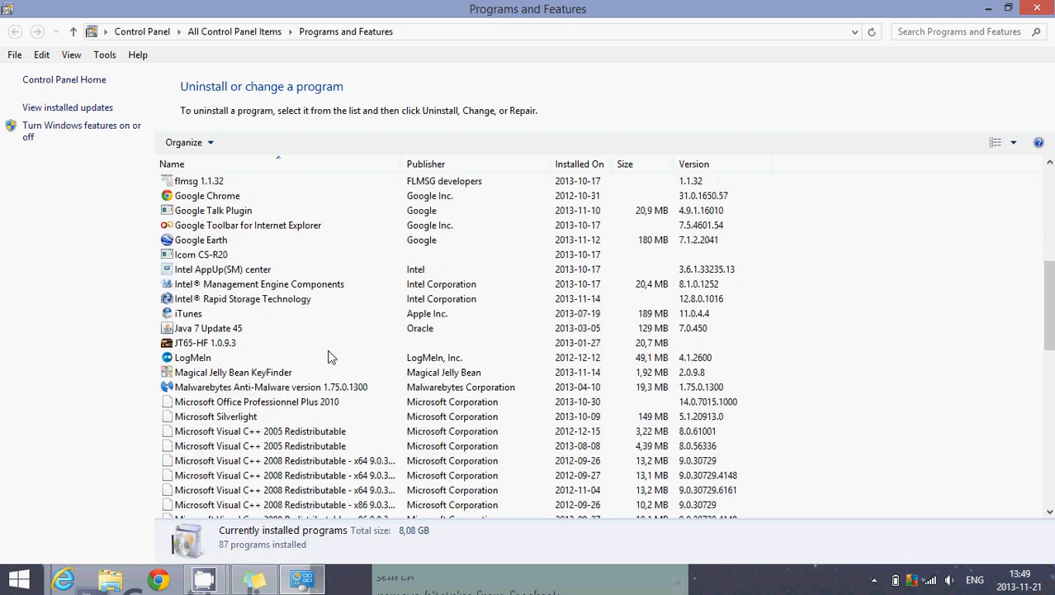
pyautogui.scroll(-3)
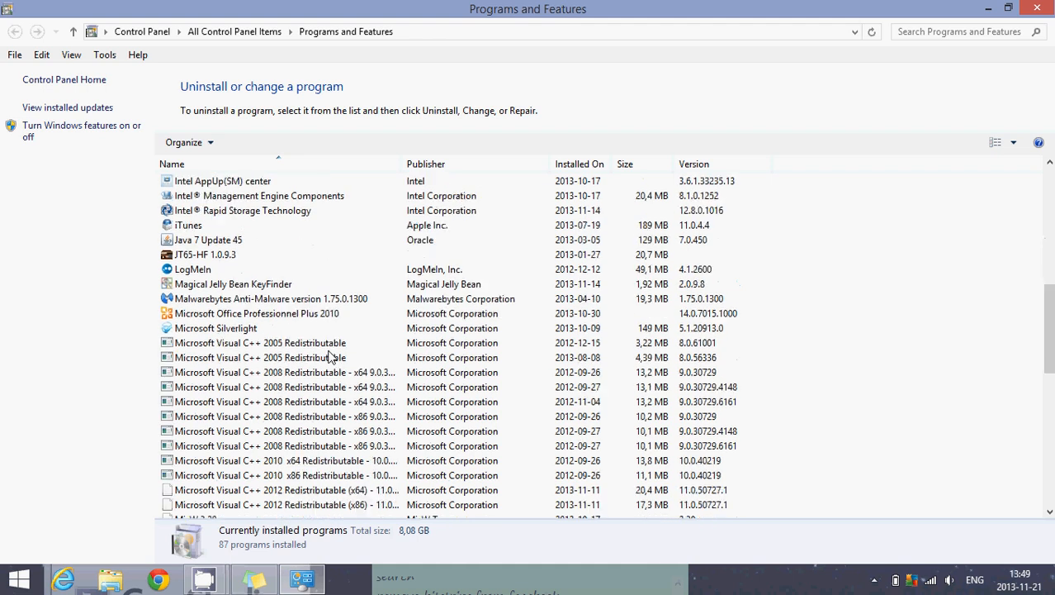
pyautogui.scroll(-3)
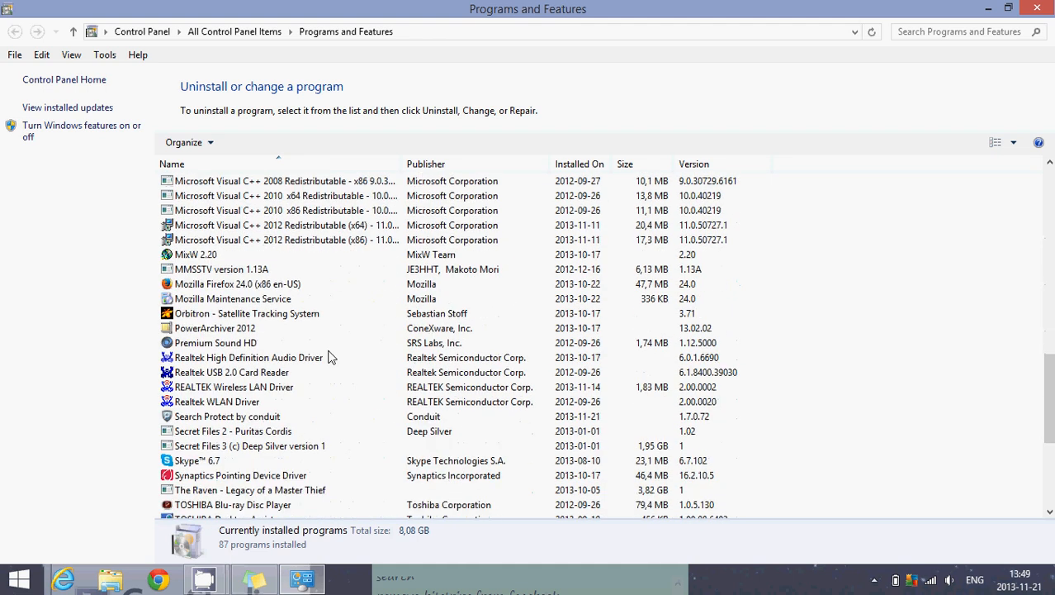
pyautogui.click(227, 416)
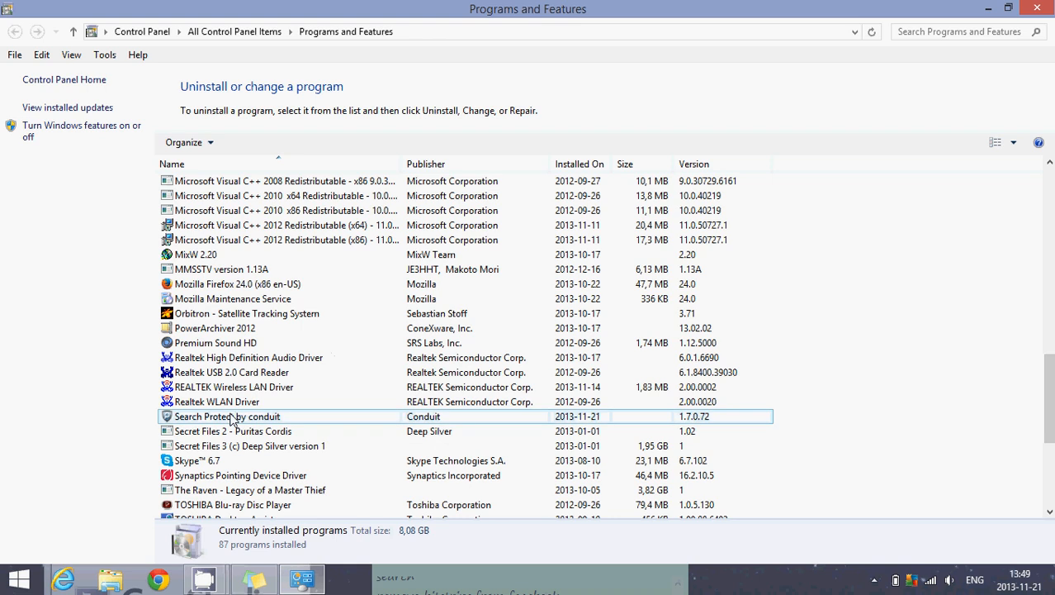
pyautogui.click(228, 416)
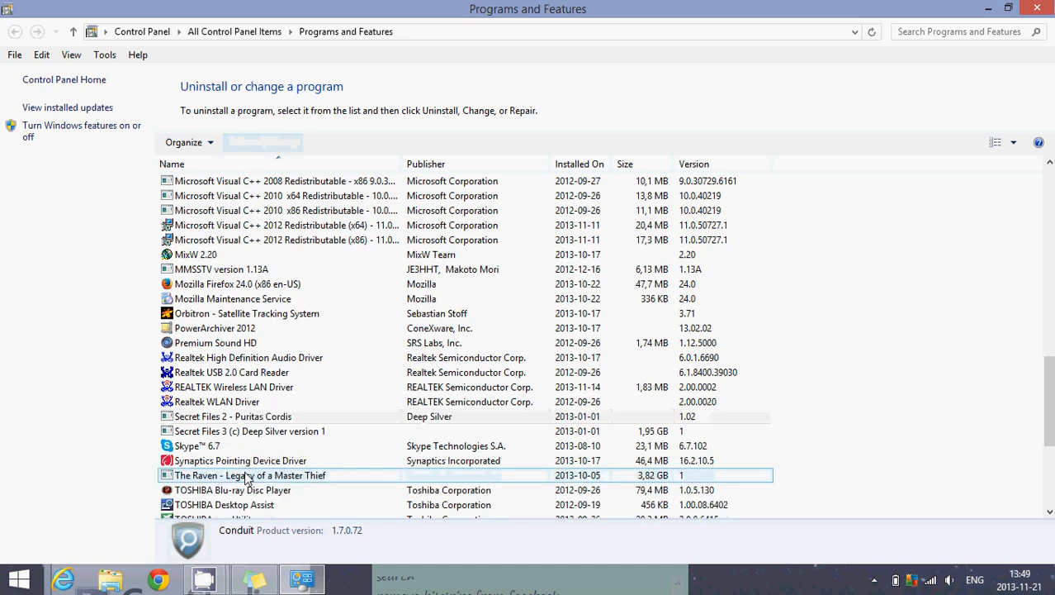
pyautogui.moveTo(355, 405)
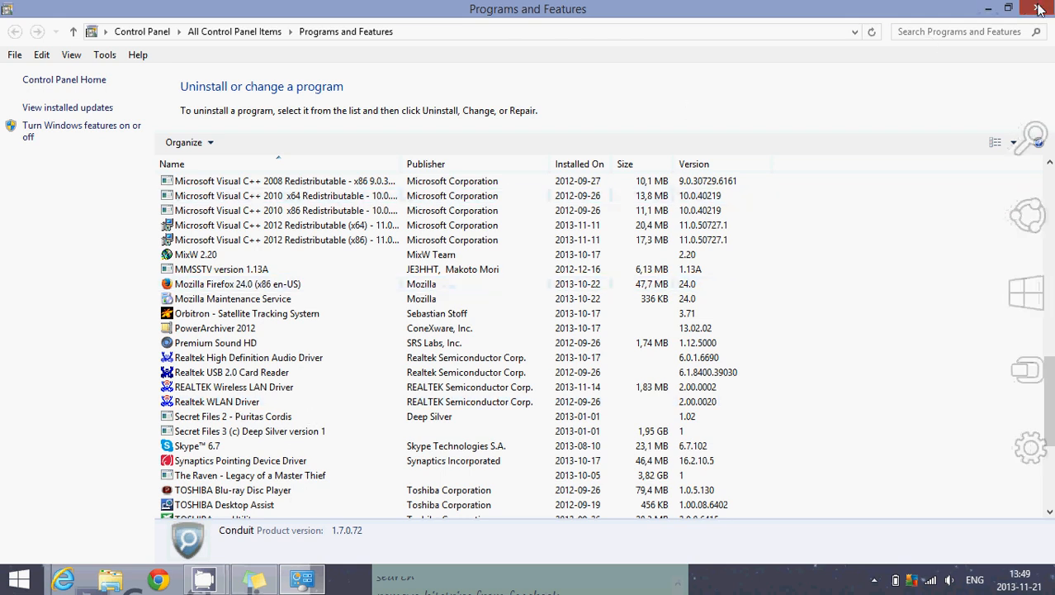
pyautogui.click(1040, 8)
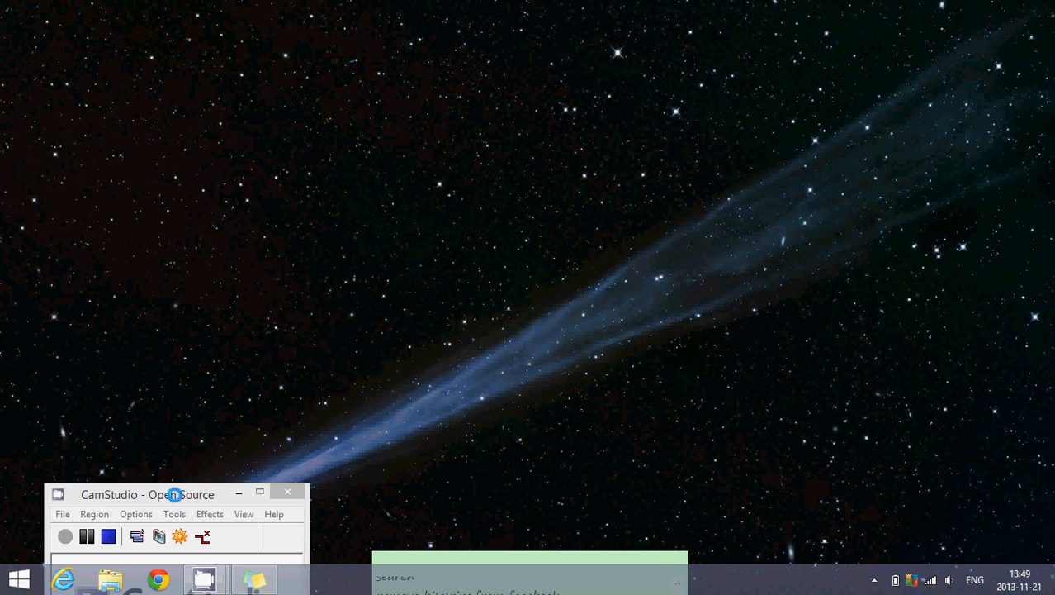
pyautogui.click(63, 578)
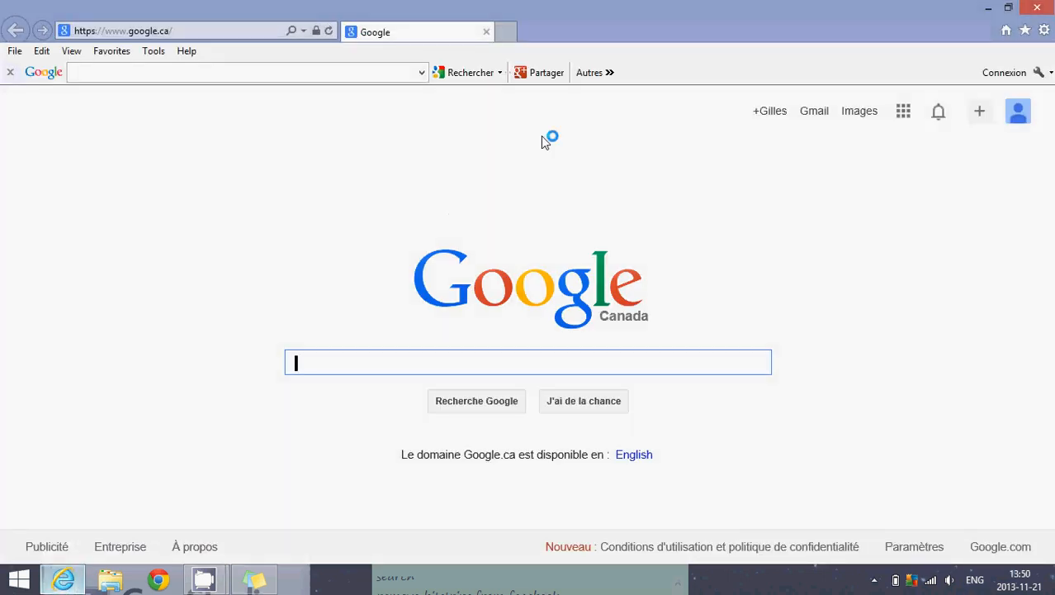
pyautogui.moveTo(1044, 30)
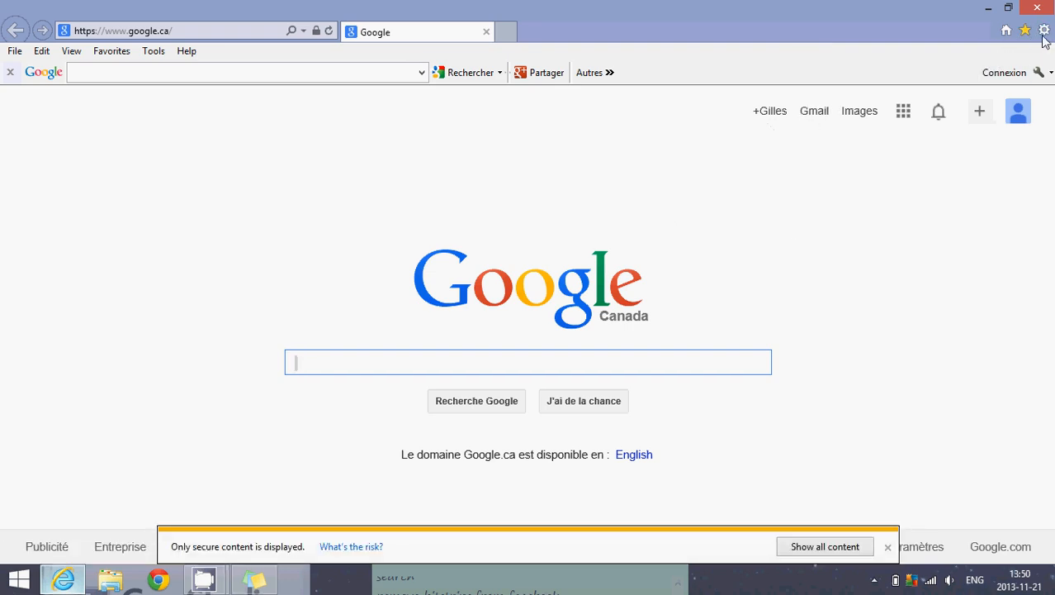
pyautogui.moveTo(1044, 30)
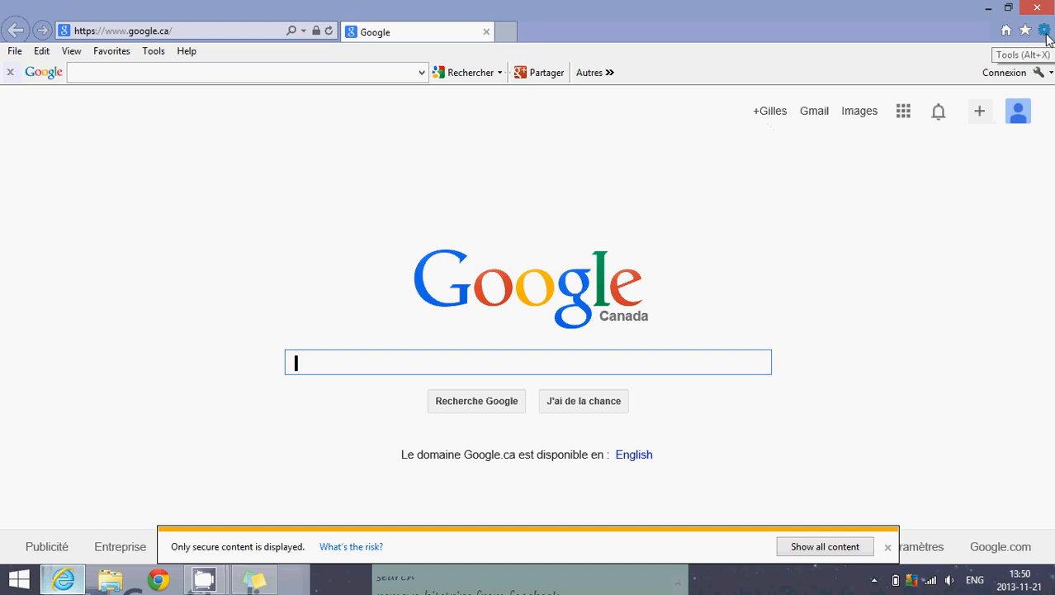
pyautogui.click(1044, 30)
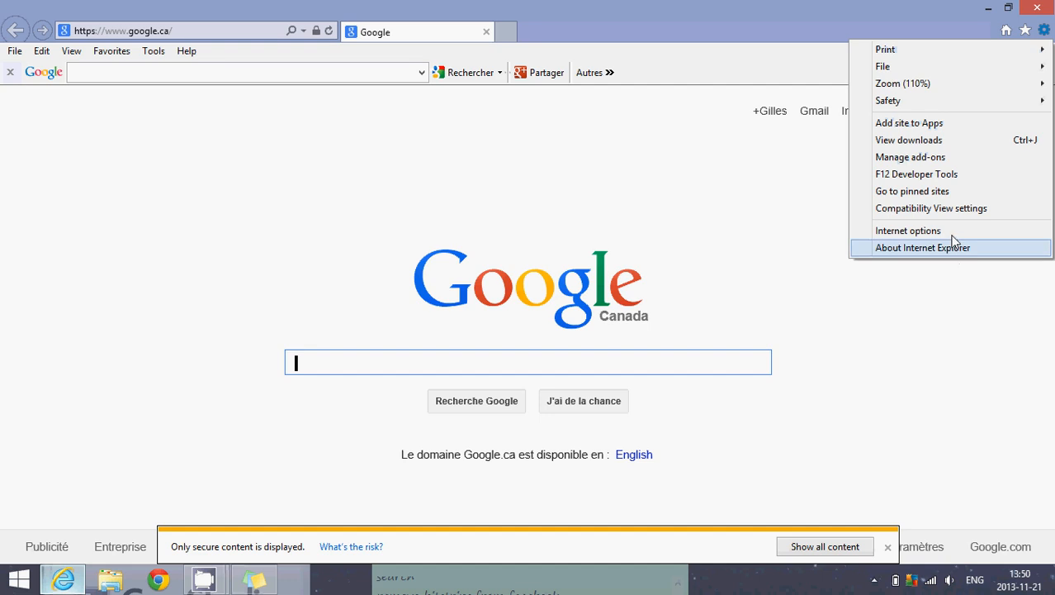
pyautogui.click(908, 230)
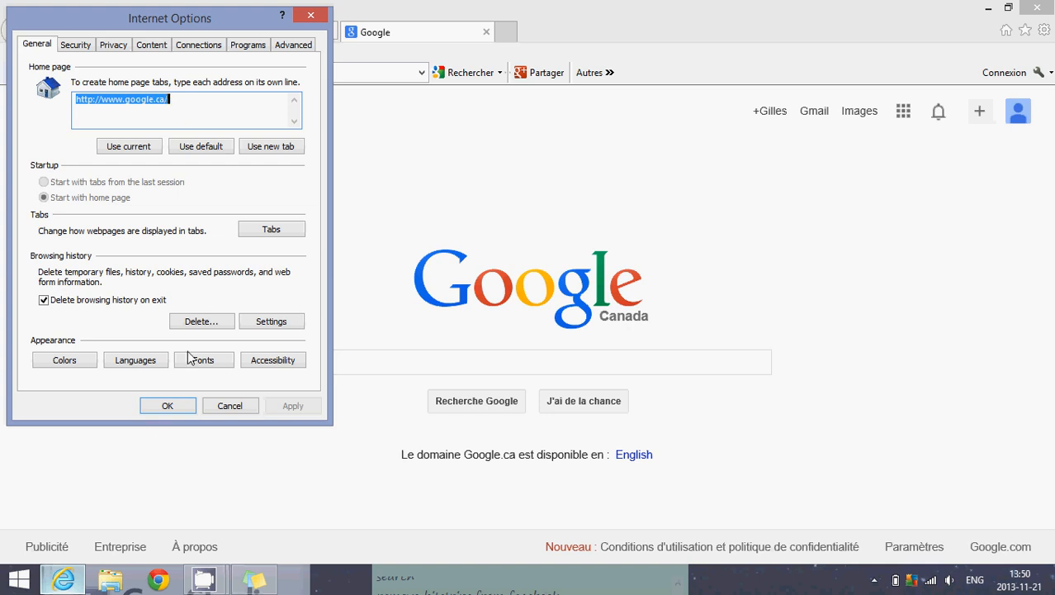
pyautogui.click(167, 405)
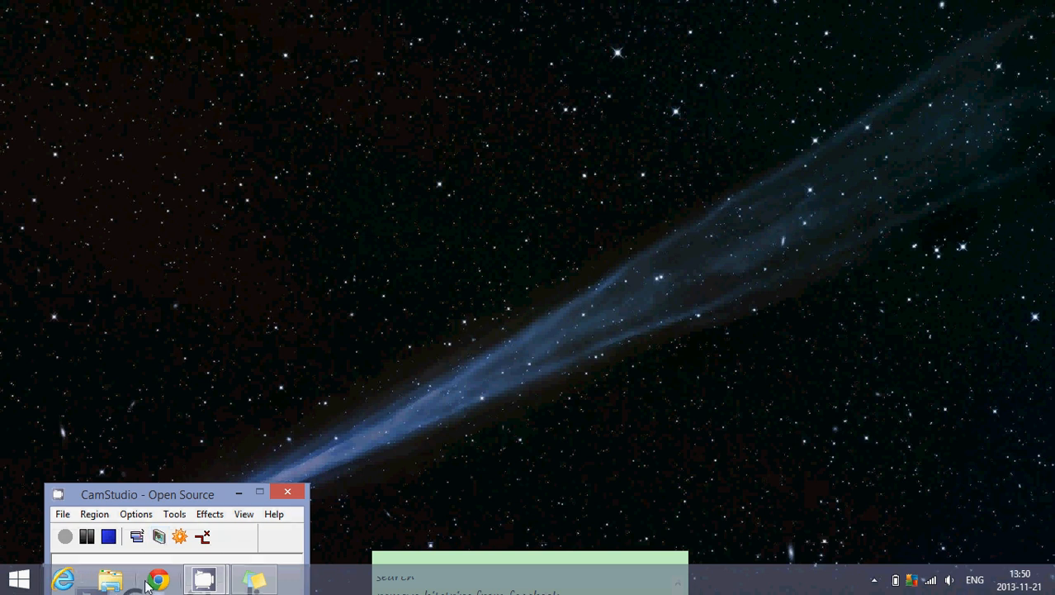
pyautogui.click(157, 578)
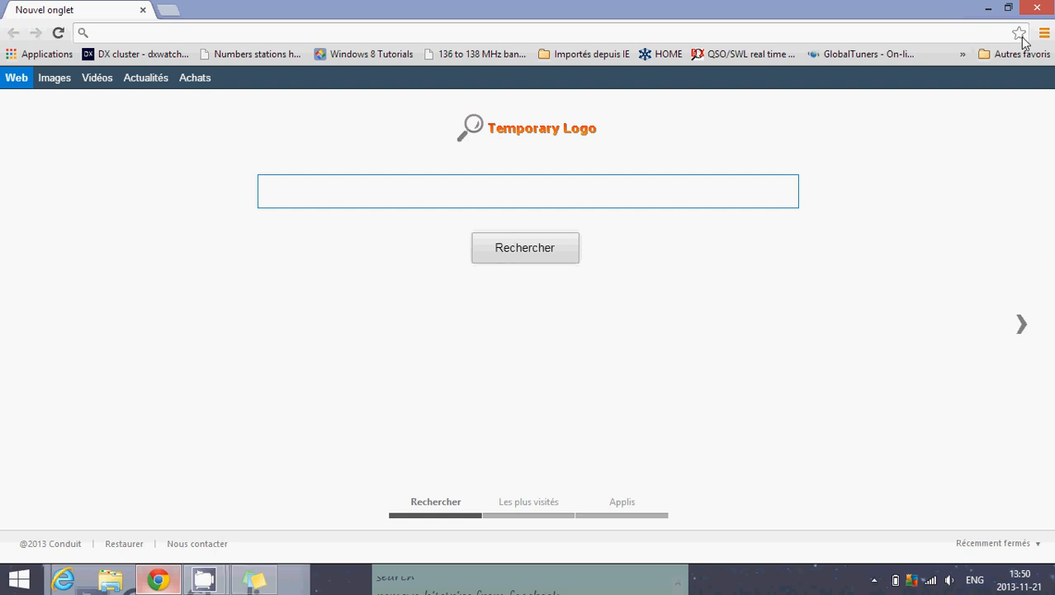
pyautogui.moveTo(1045, 33)
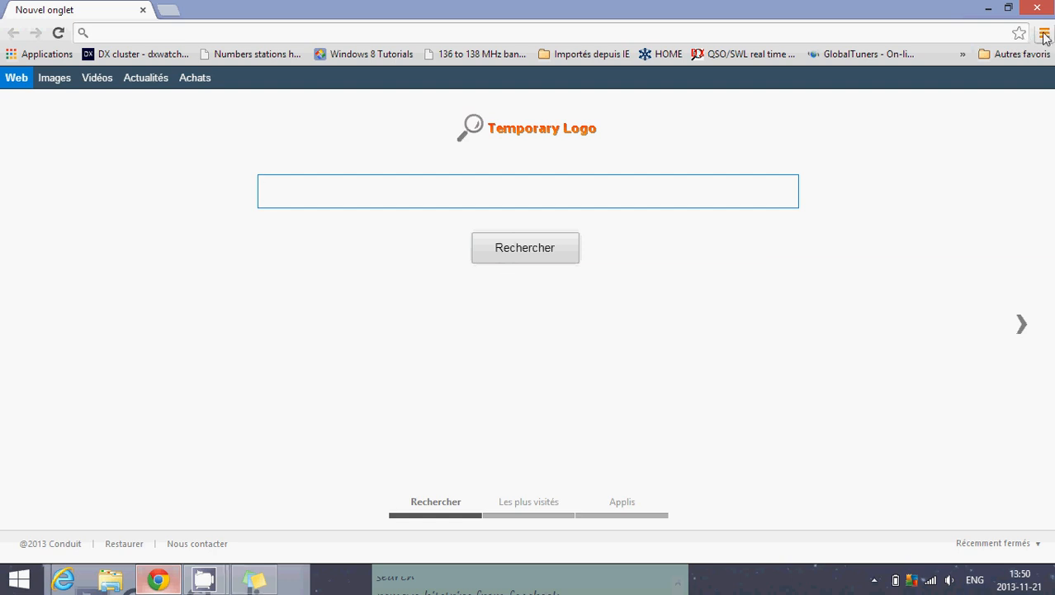
pyautogui.click(1044, 33)
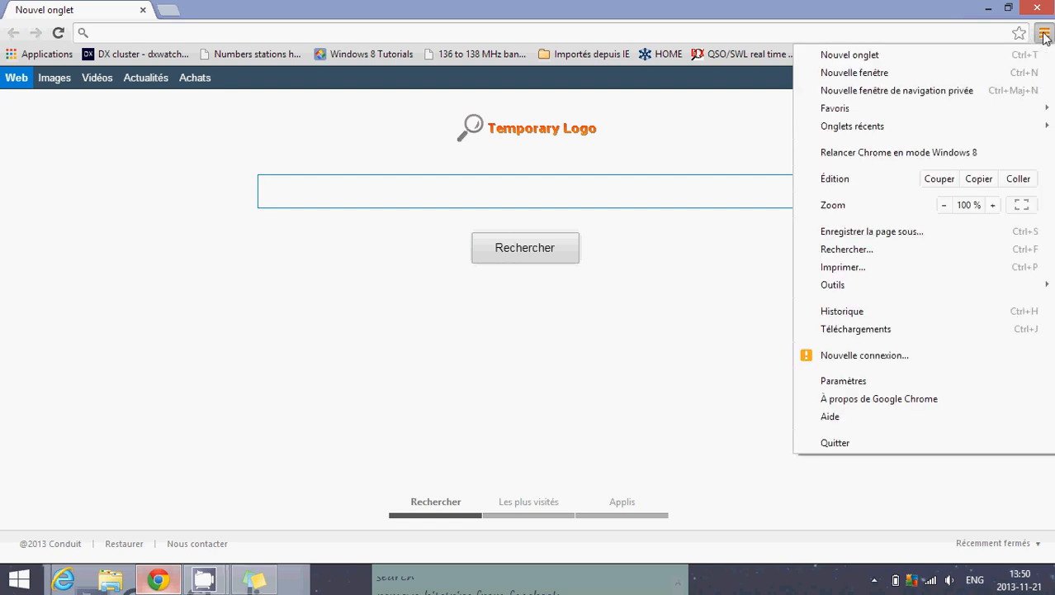
pyautogui.moveTo(852, 125)
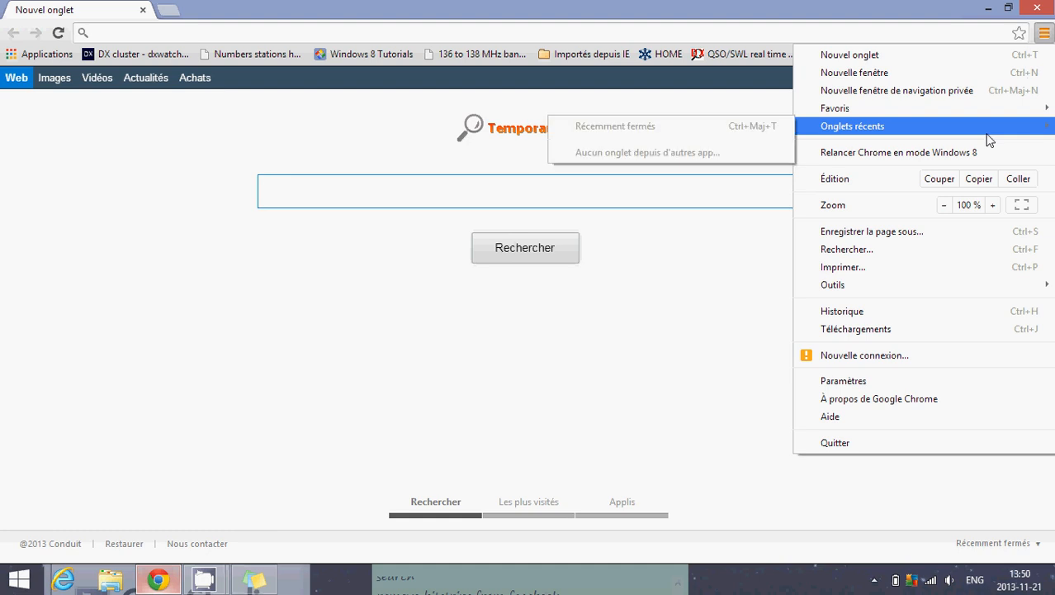
pyautogui.click(524, 191)
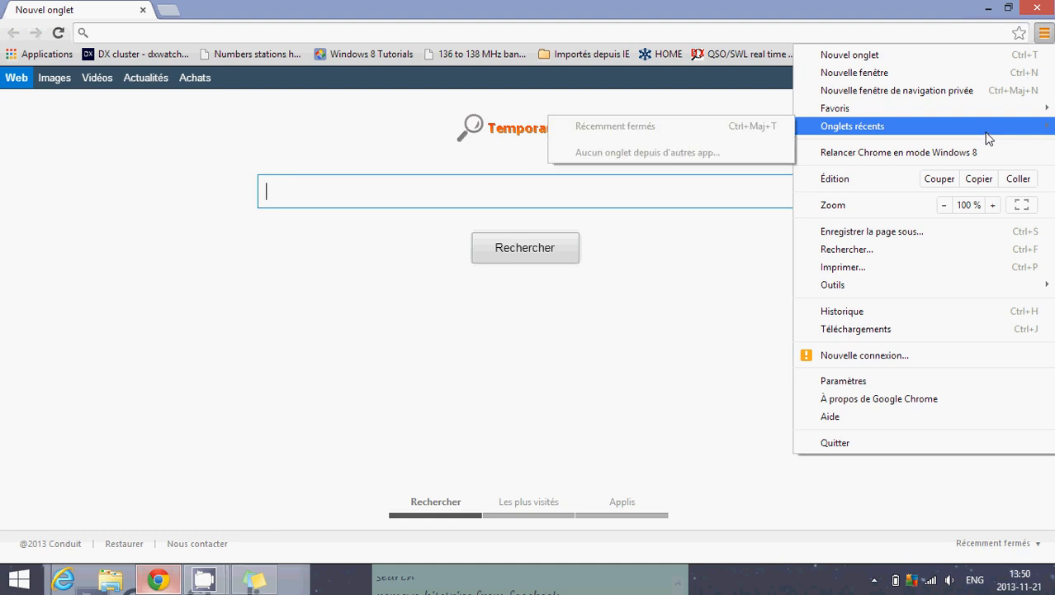
pyautogui.click(844, 381)
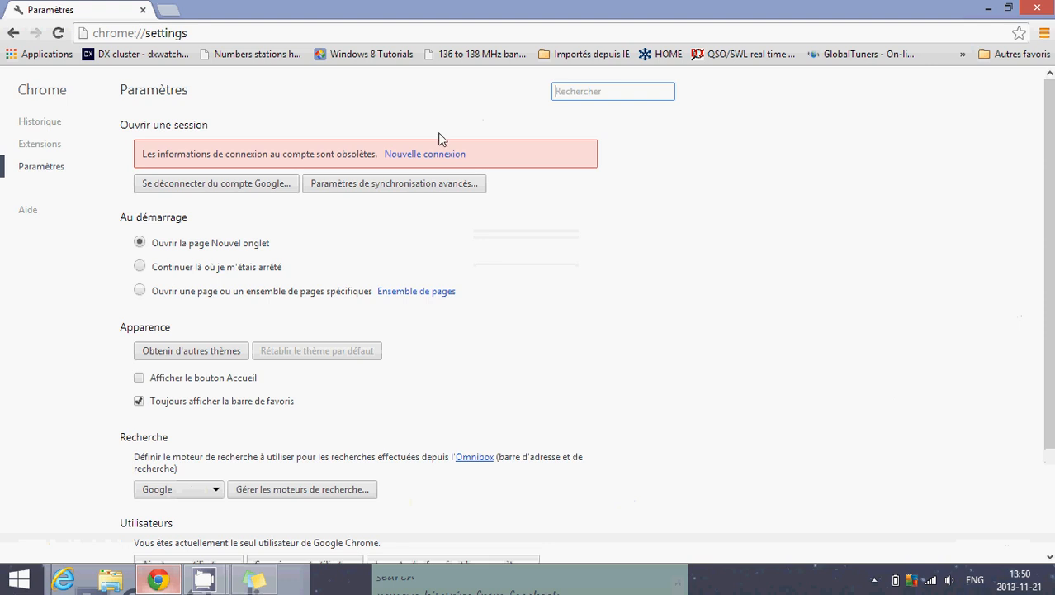
pyautogui.moveTo(416, 269)
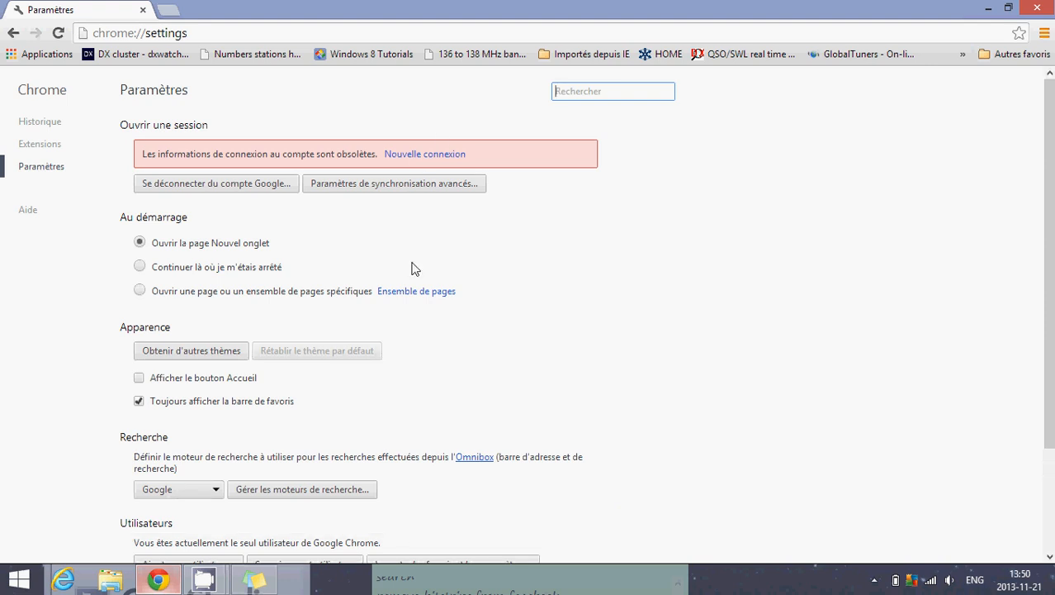
pyautogui.moveTo(140, 291)
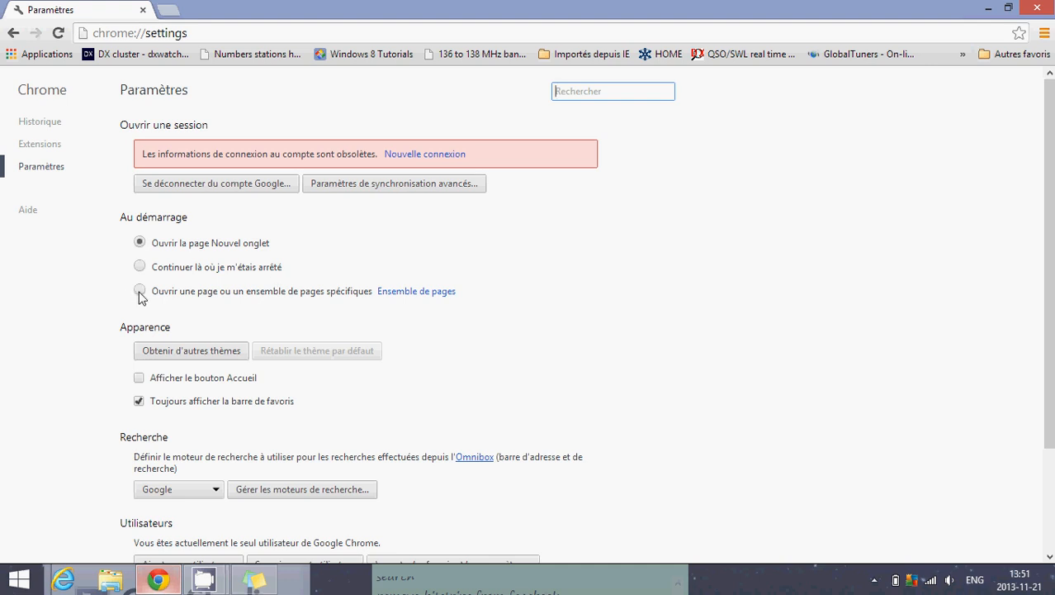
pyautogui.moveTo(359, 330)
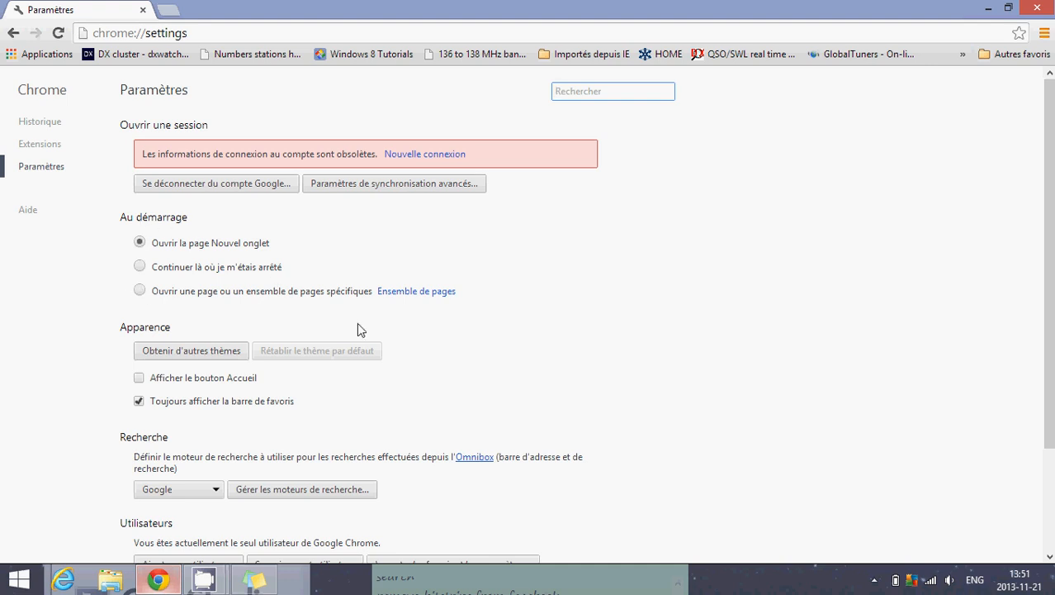
pyautogui.moveTo(416, 291)
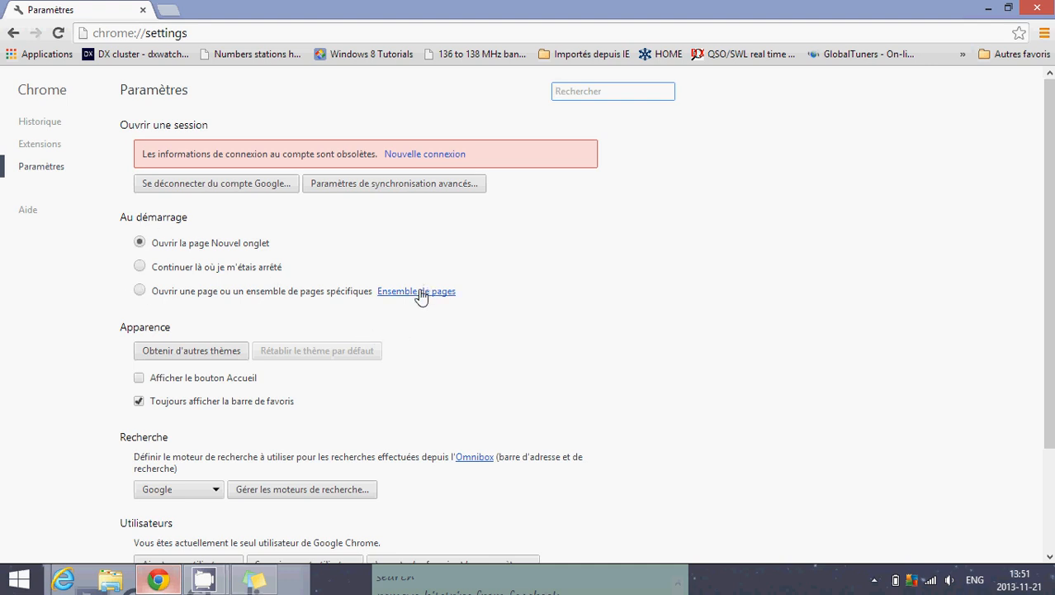
pyautogui.click(416, 291)
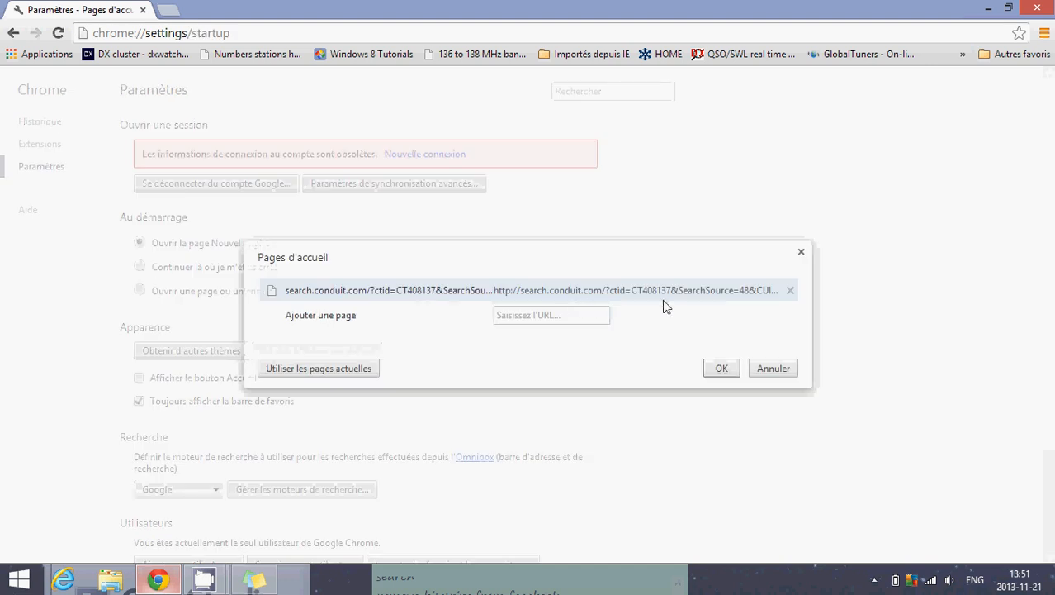
pyautogui.click(791, 290)
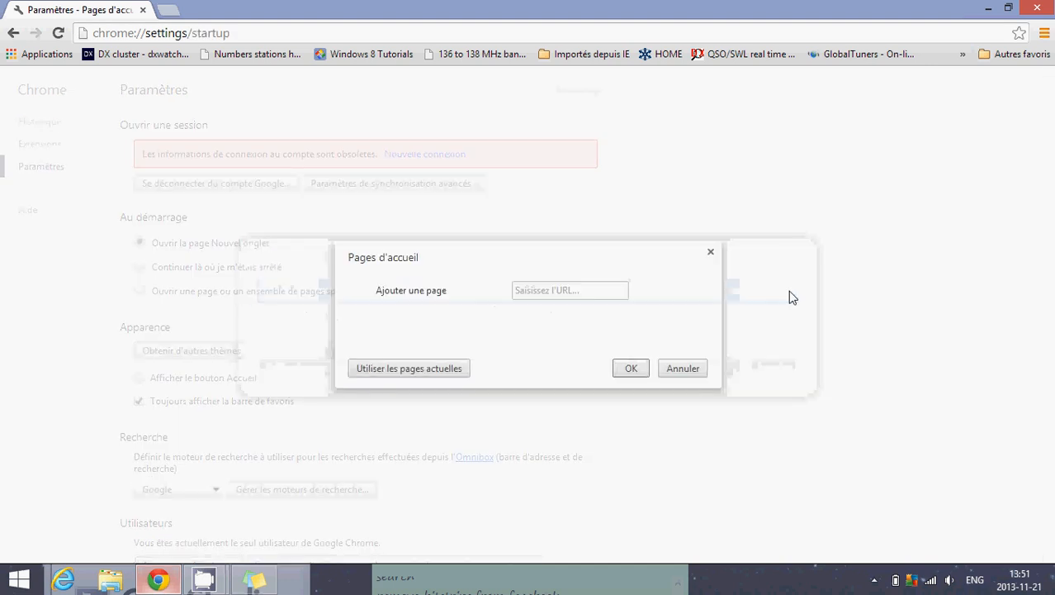
pyautogui.write('w')
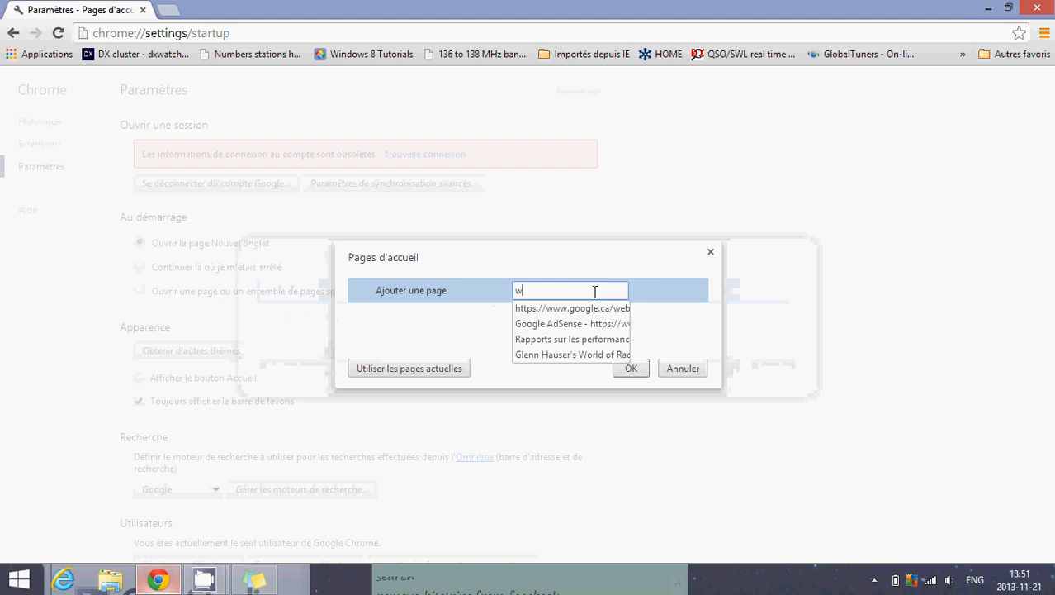
pyautogui.write('ww.google.ca/')
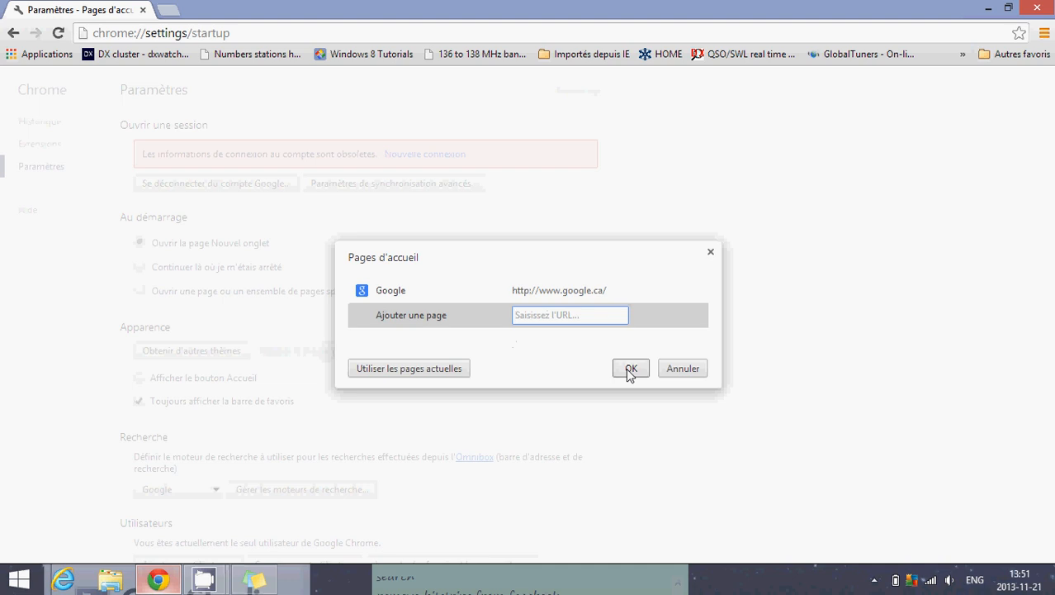
pyautogui.click(630, 368)
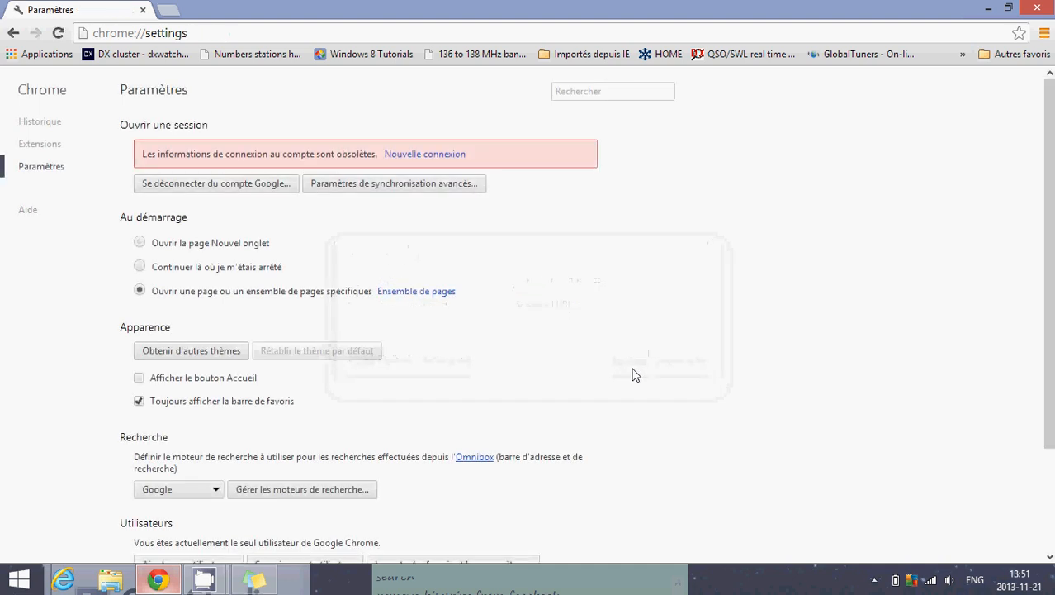
pyautogui.moveTo(914, 189)
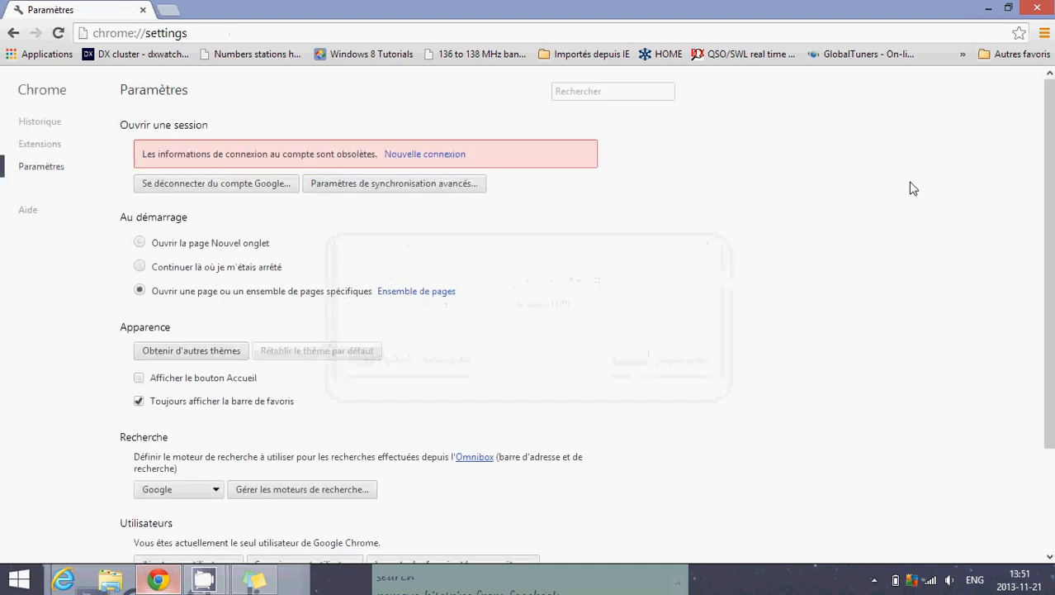
pyautogui.moveTo(38, 150)
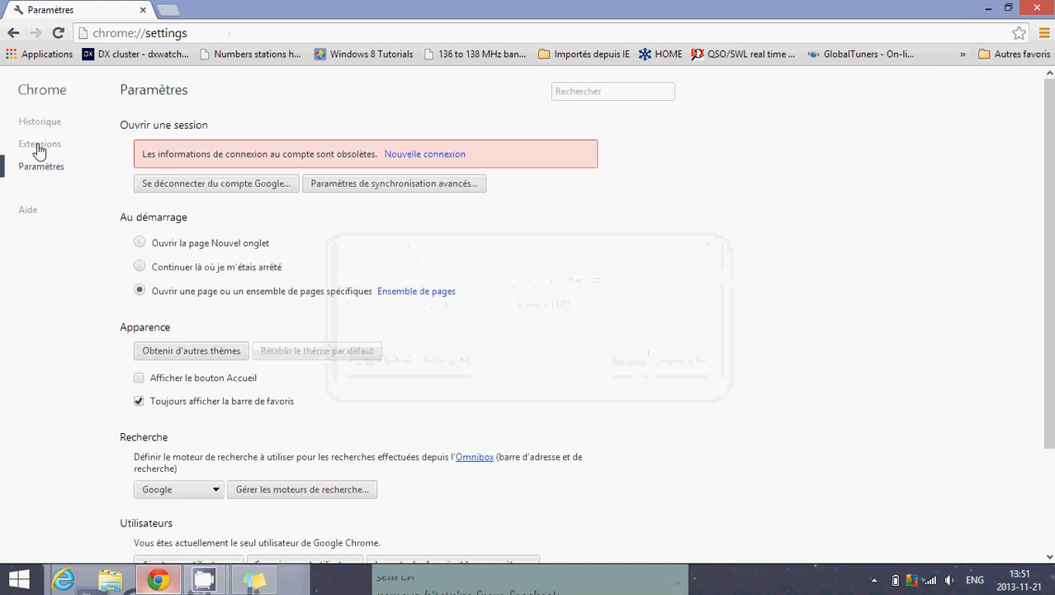
# Remove the Conduit and Value apps extensions from Chrome's extensions page.
pyautogui.click(39, 143)
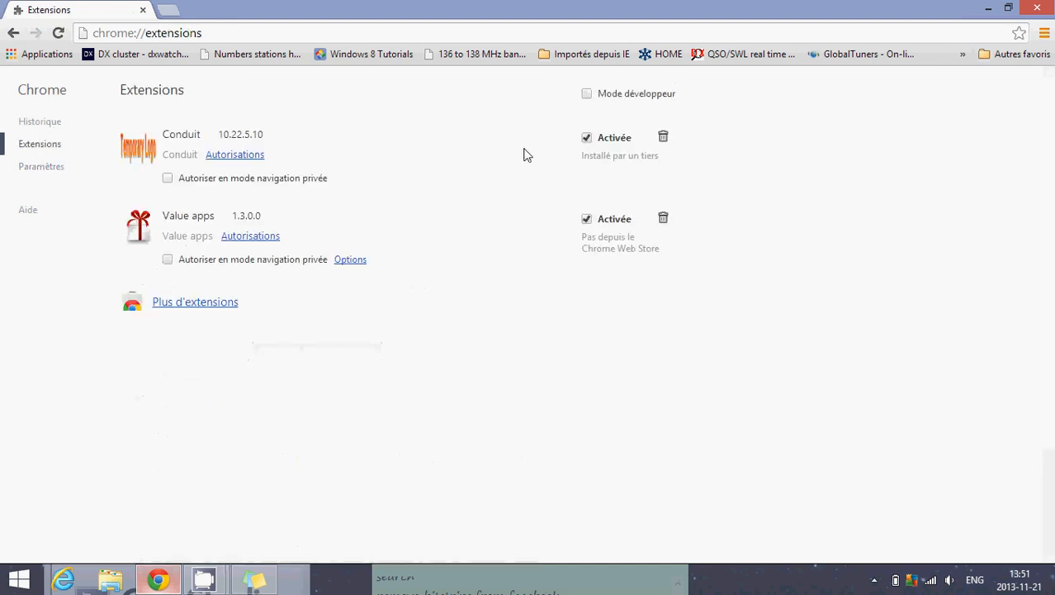
pyautogui.moveTo(663, 137)
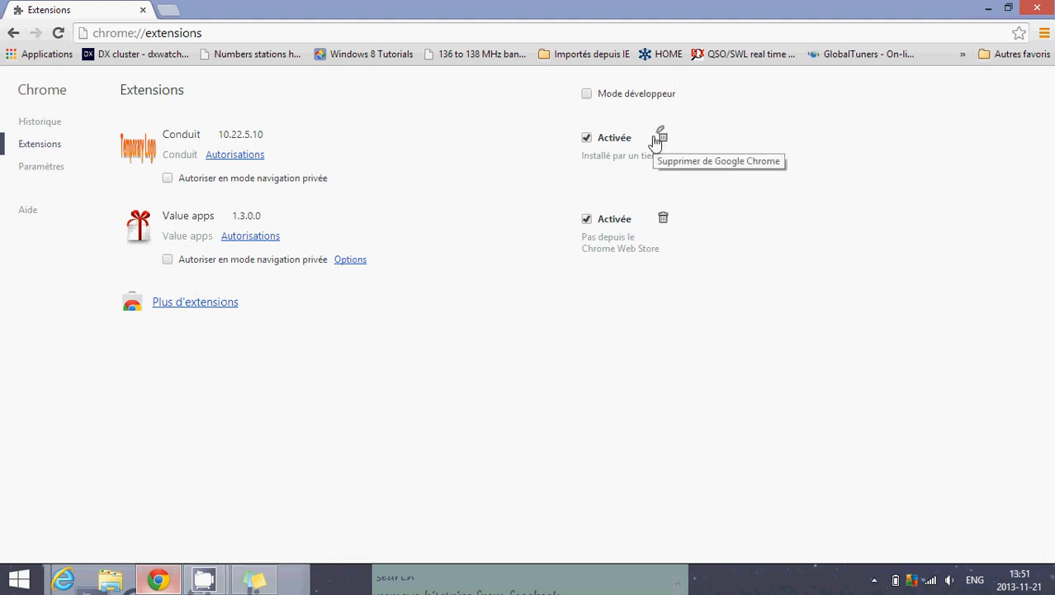
pyautogui.click(662, 137)
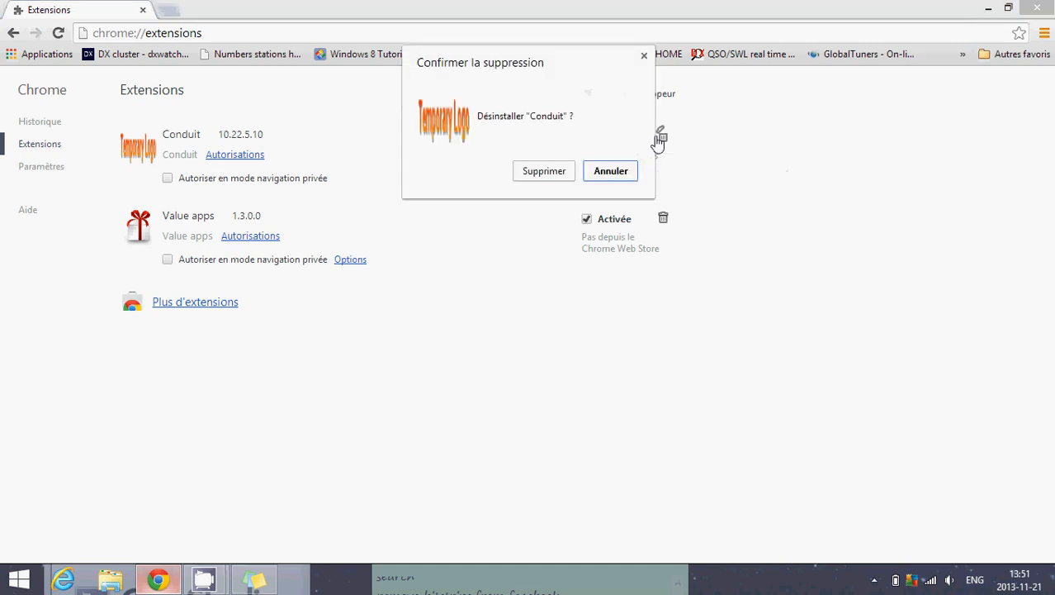
pyautogui.click(543, 171)
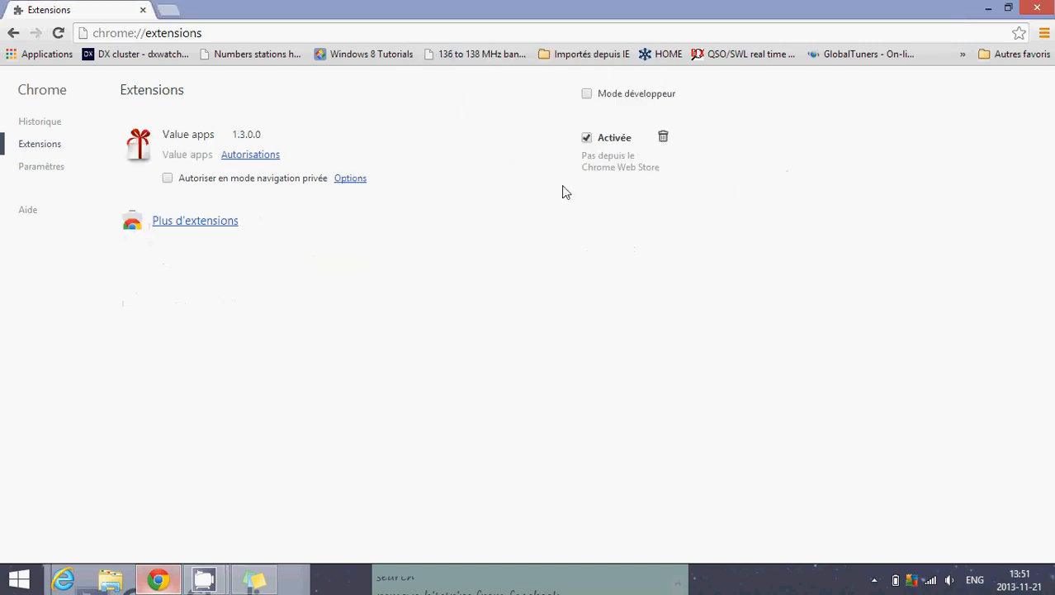
pyautogui.moveTo(663, 141)
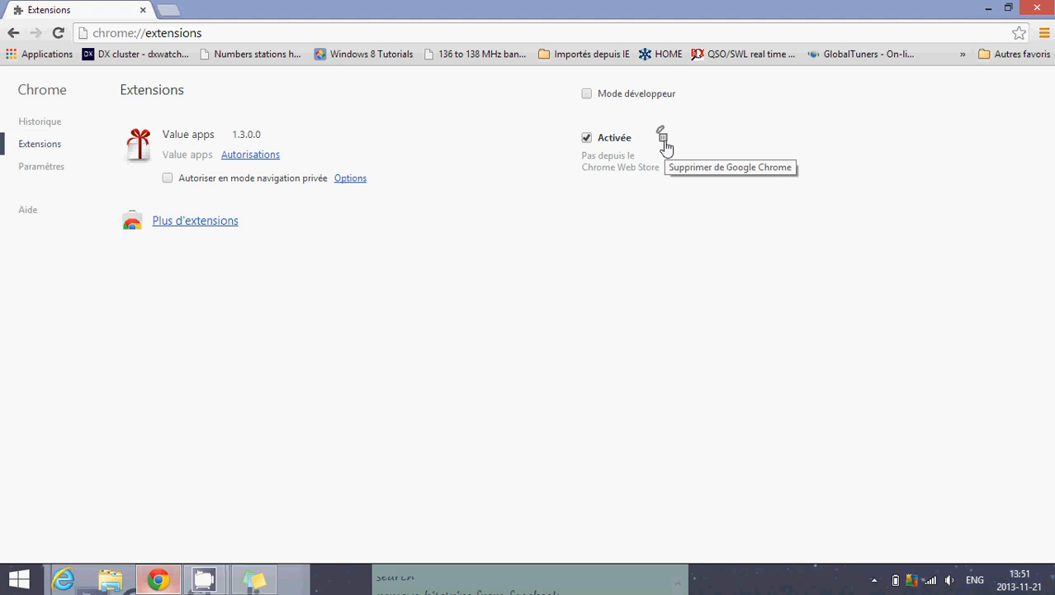
pyautogui.click(662, 137)
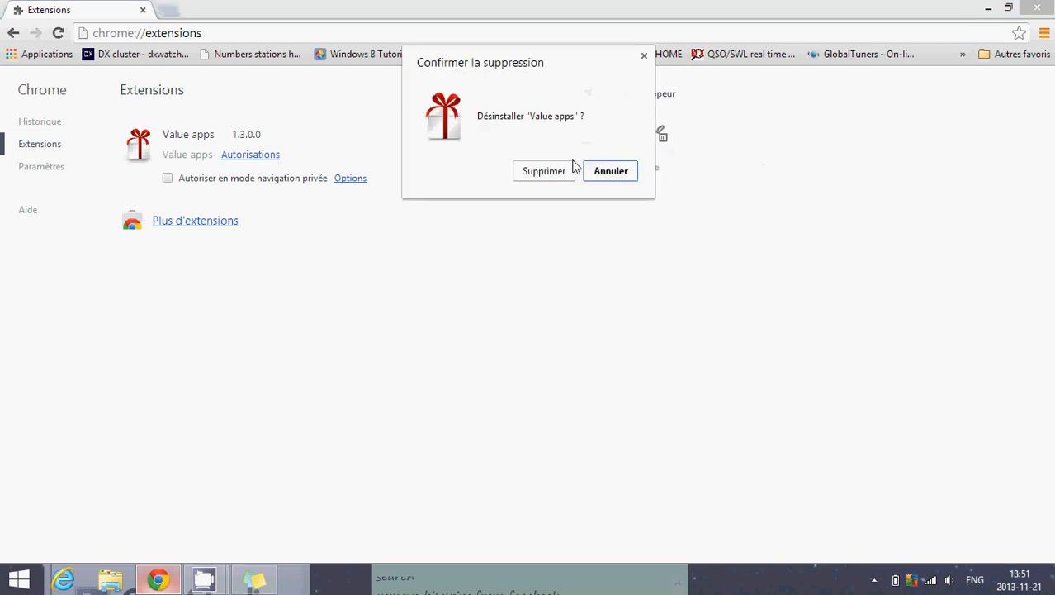
pyautogui.click(543, 170)
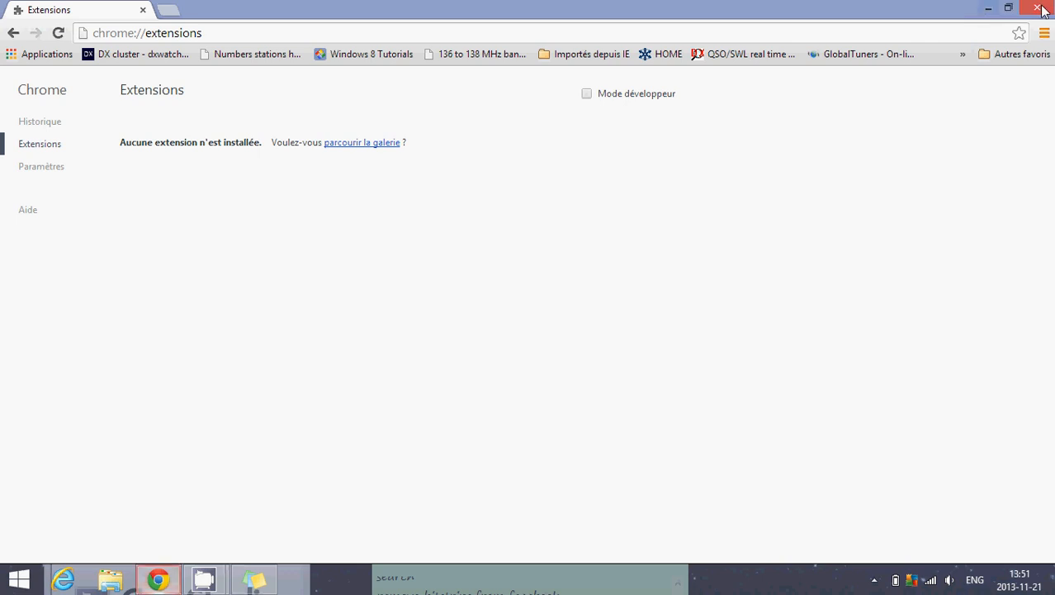
pyautogui.click(1043, 9)
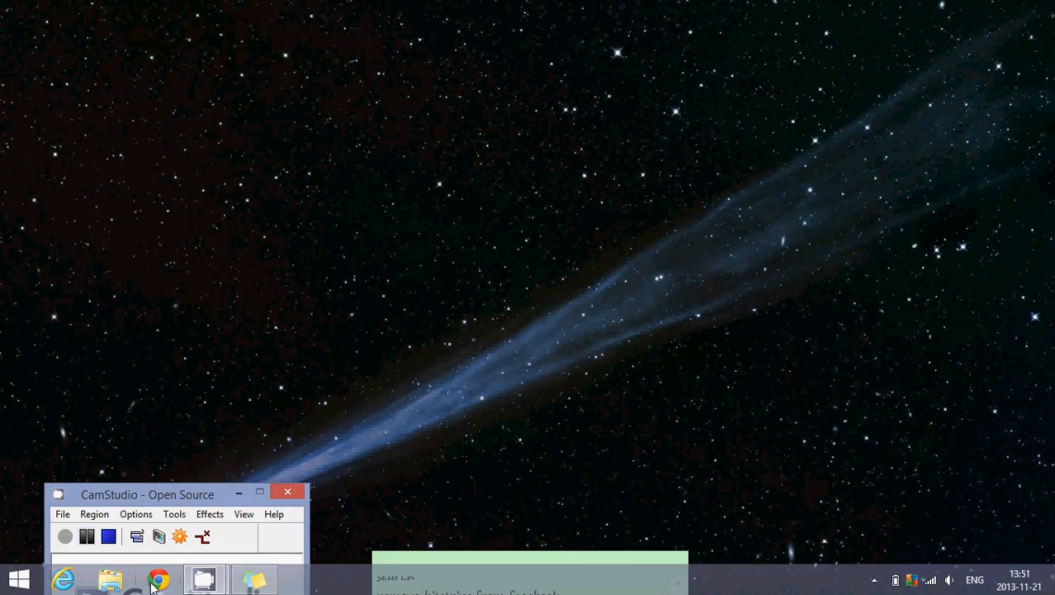
pyautogui.moveTo(158, 580)
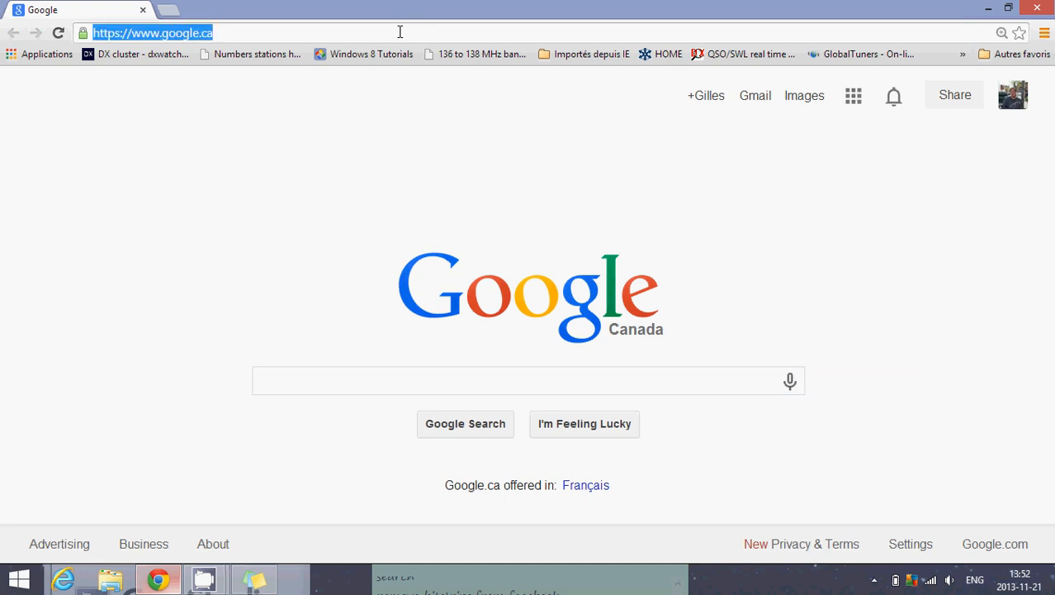
pyautogui.write('www.malwarebytes.org')
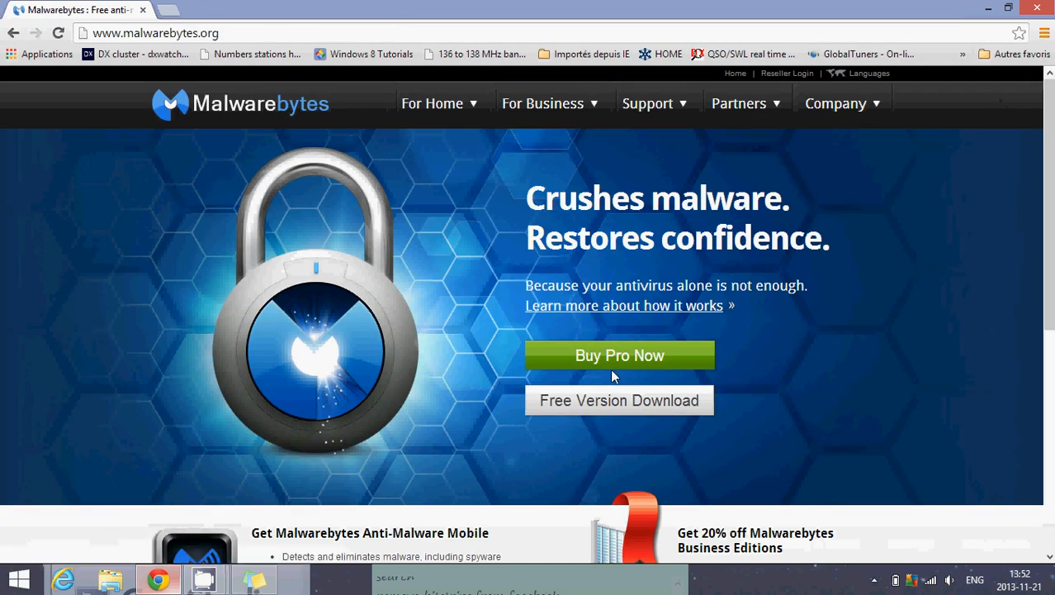
# Download the free Malwarebytes Anti-Malware version and run its installer.
pyautogui.click(619, 400)
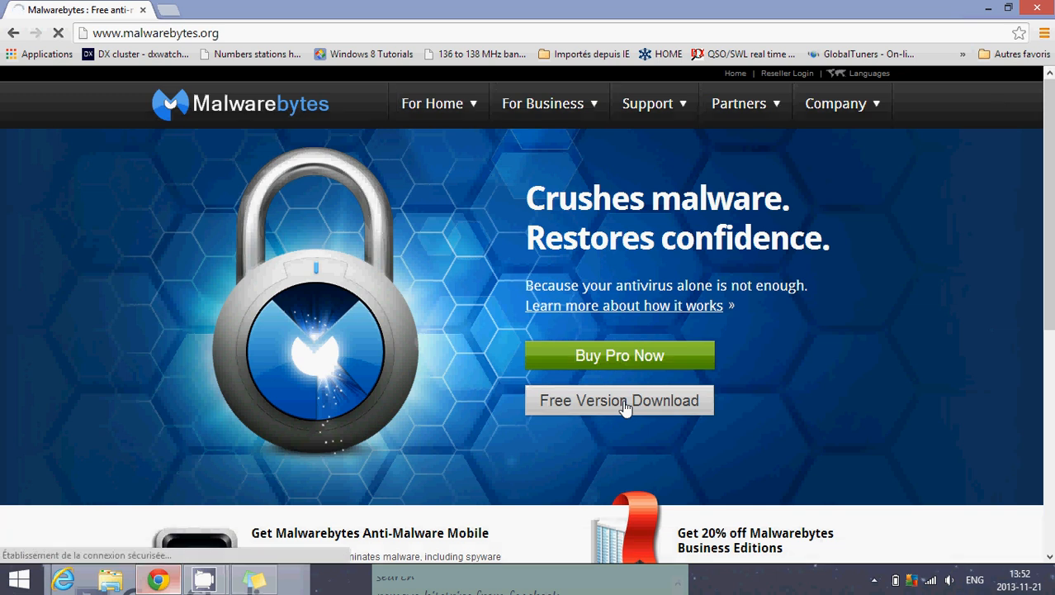
pyautogui.click(620, 400)
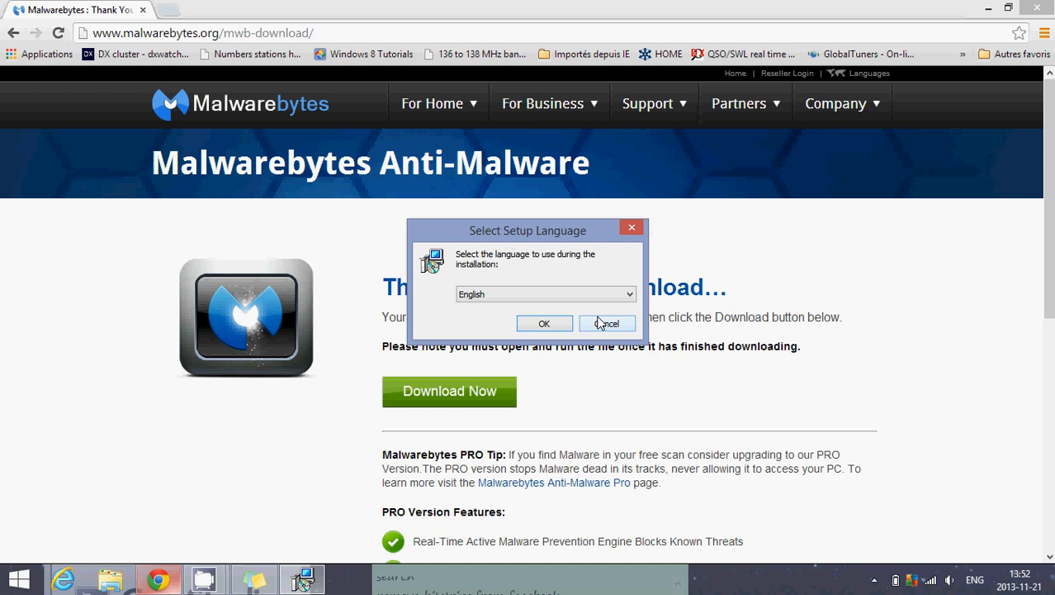
# Run the English setup wizard, keeping the default Start Menu folder and desktop icon.
pyautogui.click(607, 323)
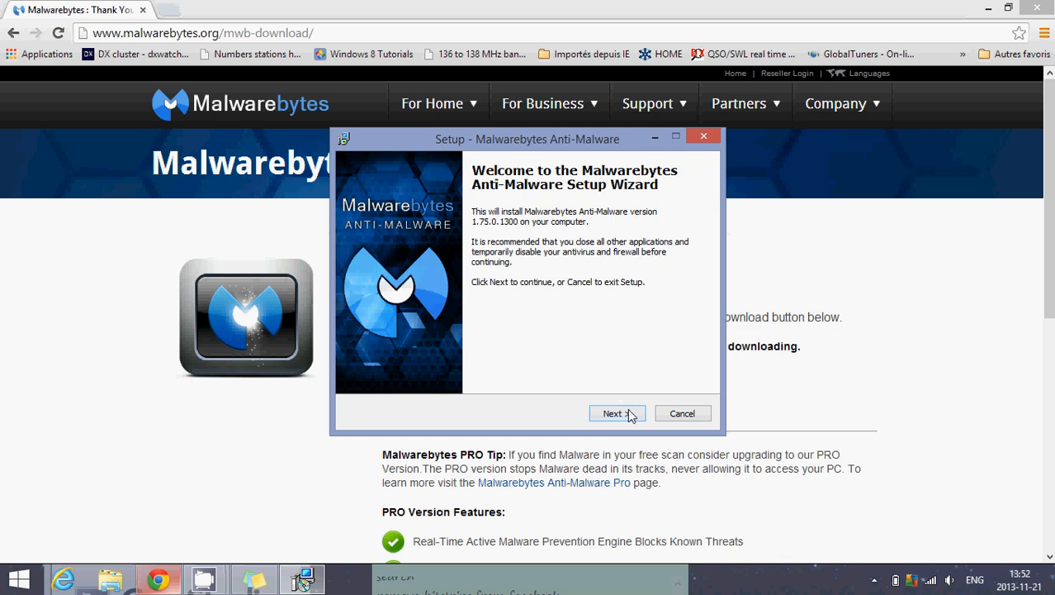
pyautogui.click(613, 413)
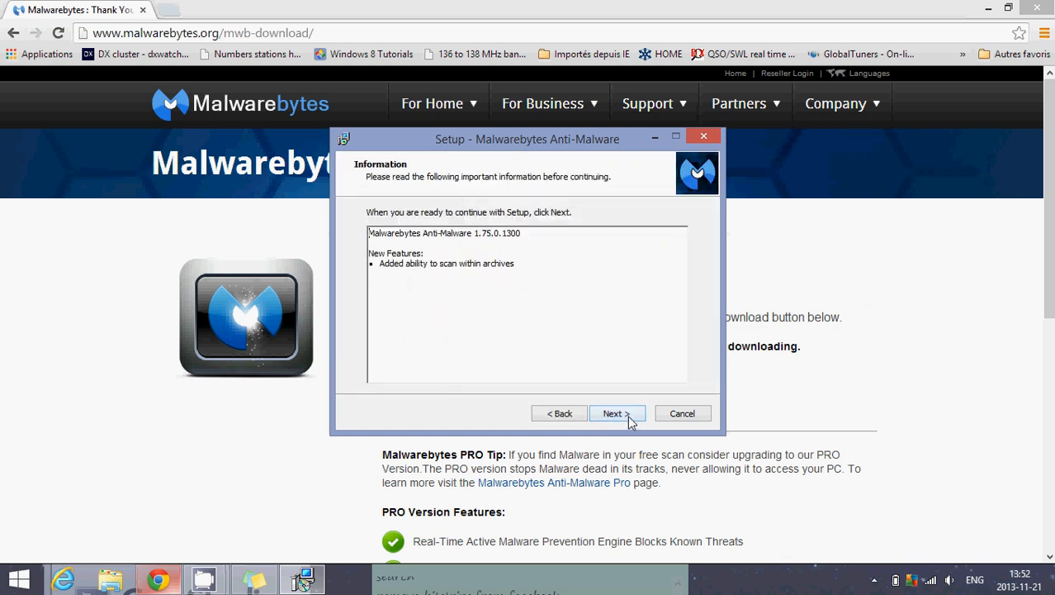
pyautogui.click(615, 413)
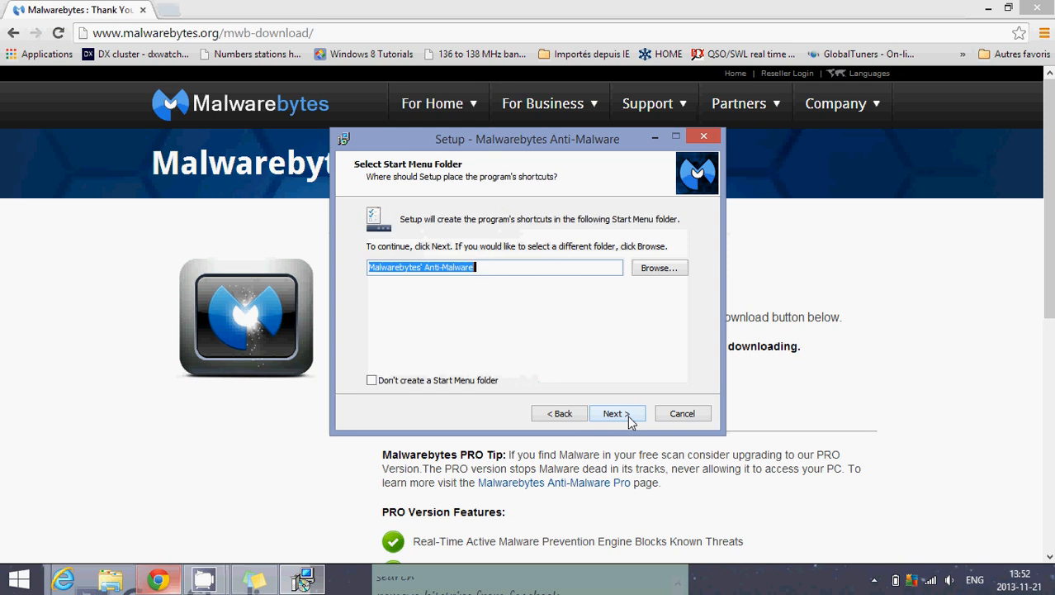
pyautogui.click(612, 413)
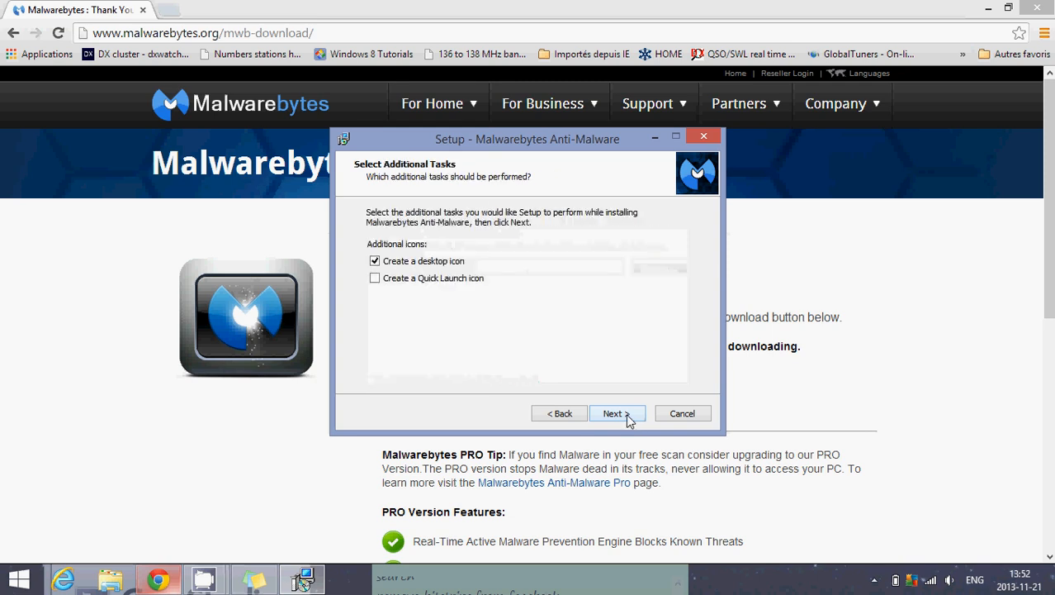
pyautogui.click(613, 413)
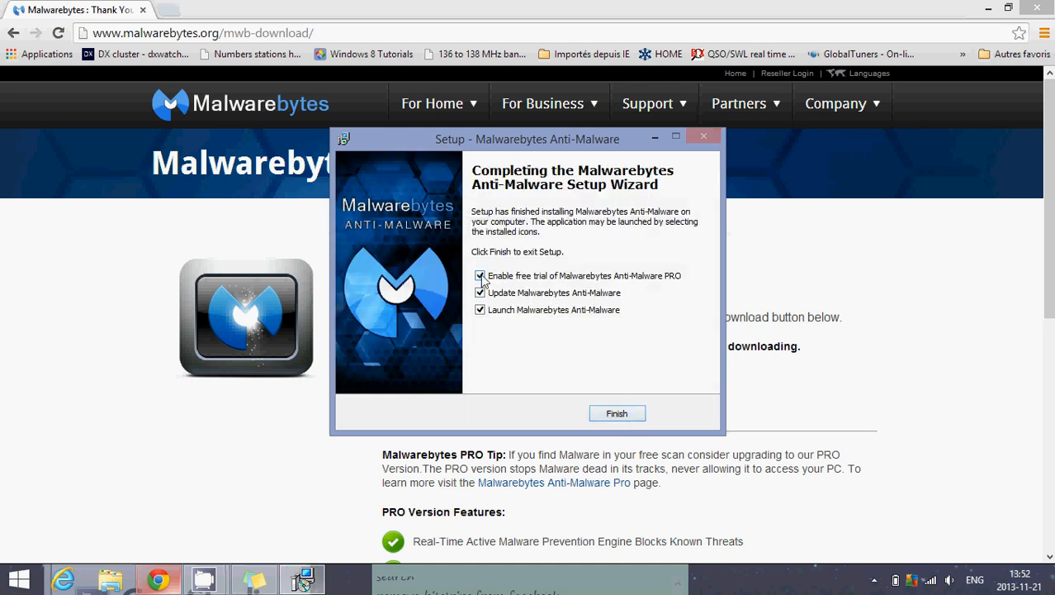
# Decline the PRO trial, finish setup, close Chrome and dismiss the database update message.
pyautogui.click(480, 275)
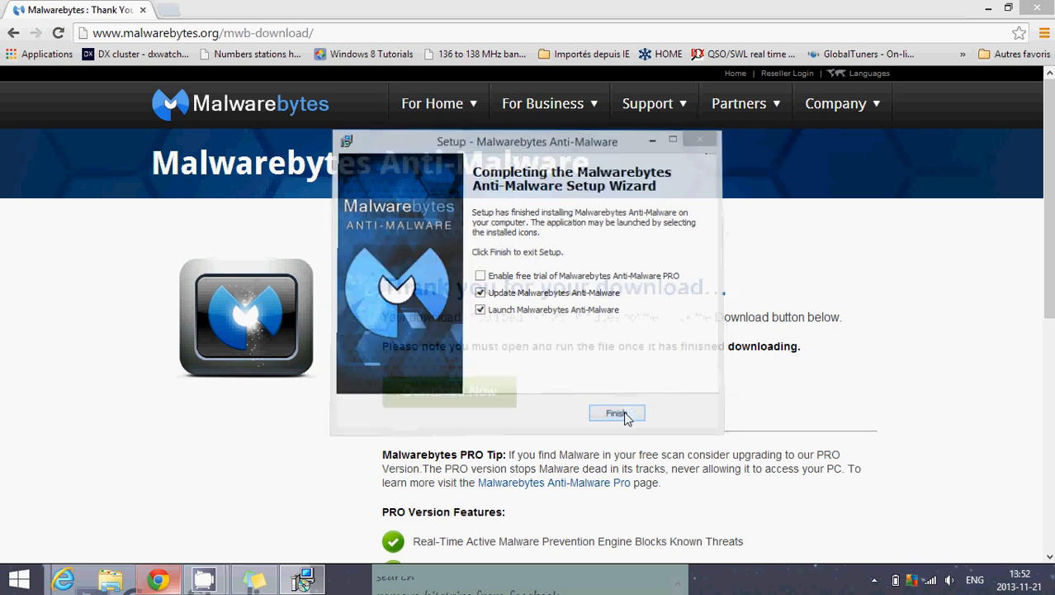
pyautogui.click(616, 413)
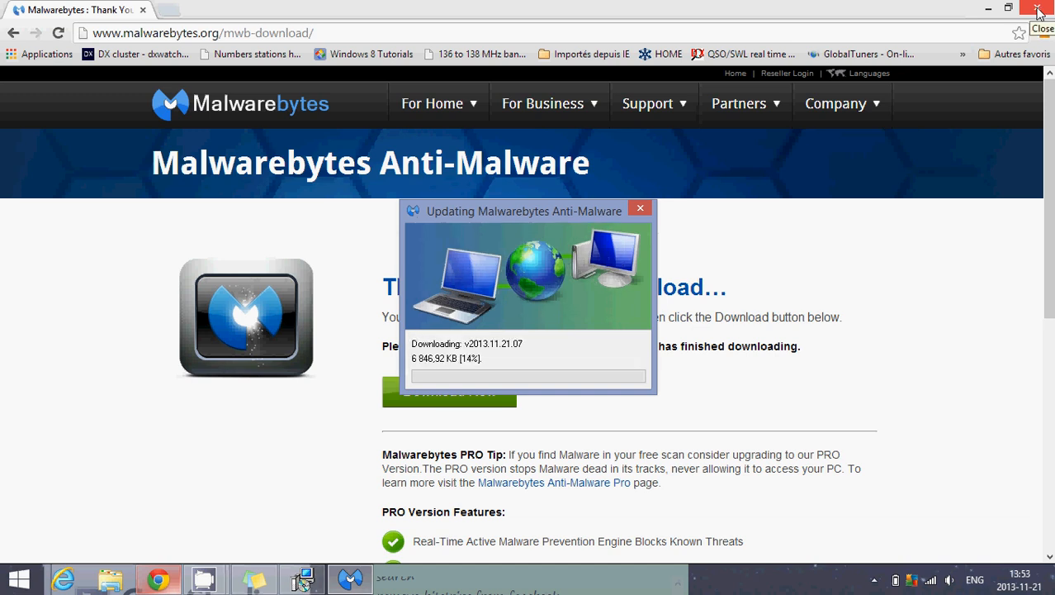
pyautogui.click(1040, 9)
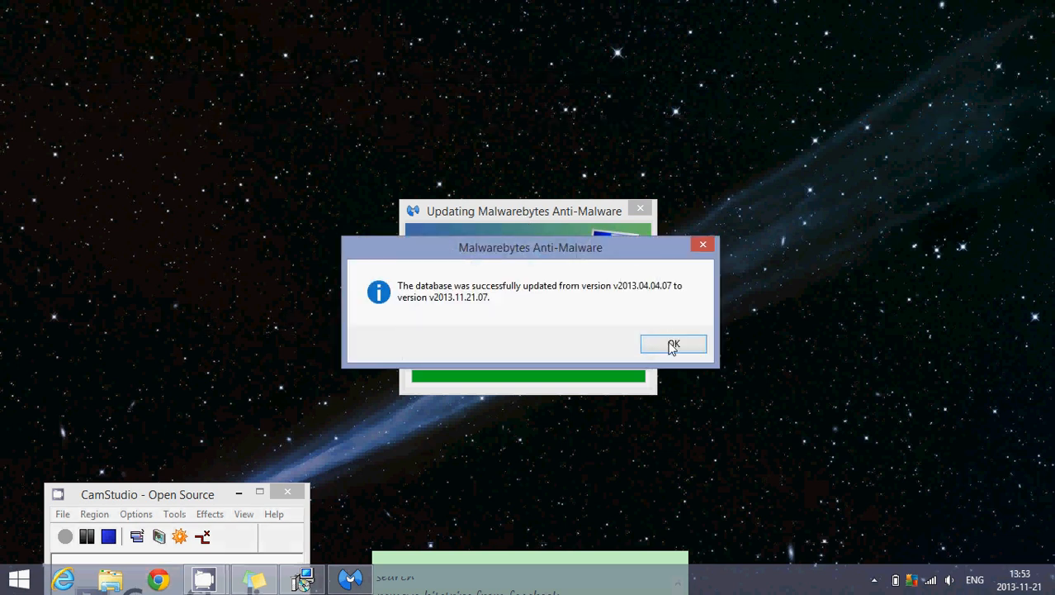
pyautogui.click(674, 343)
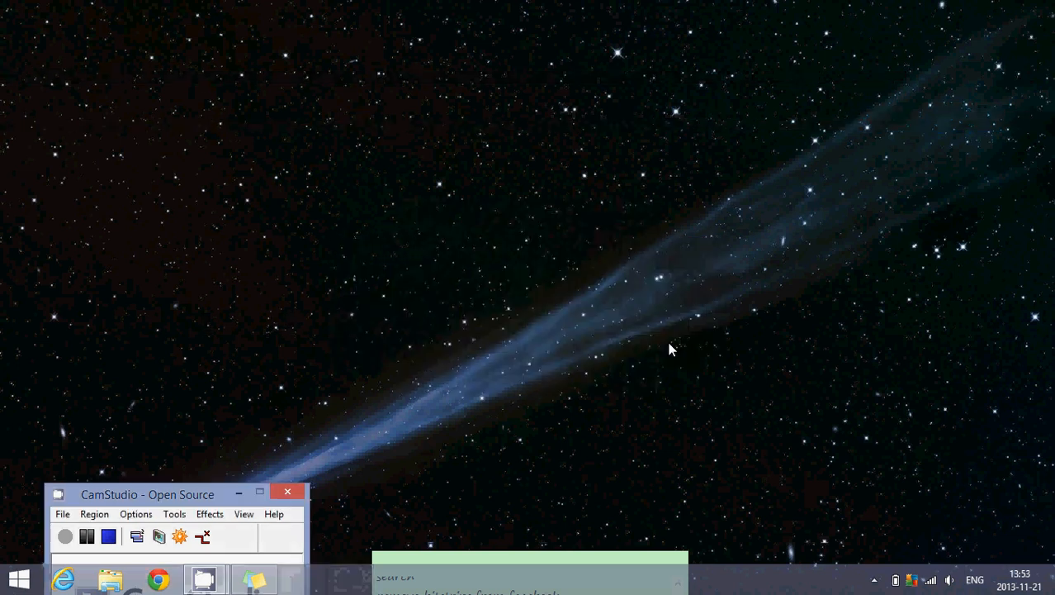
# Bring up Malwarebytes Anti-Malware on the Scanner tab with Perform quick scan selected.
pyautogui.click(303, 578)
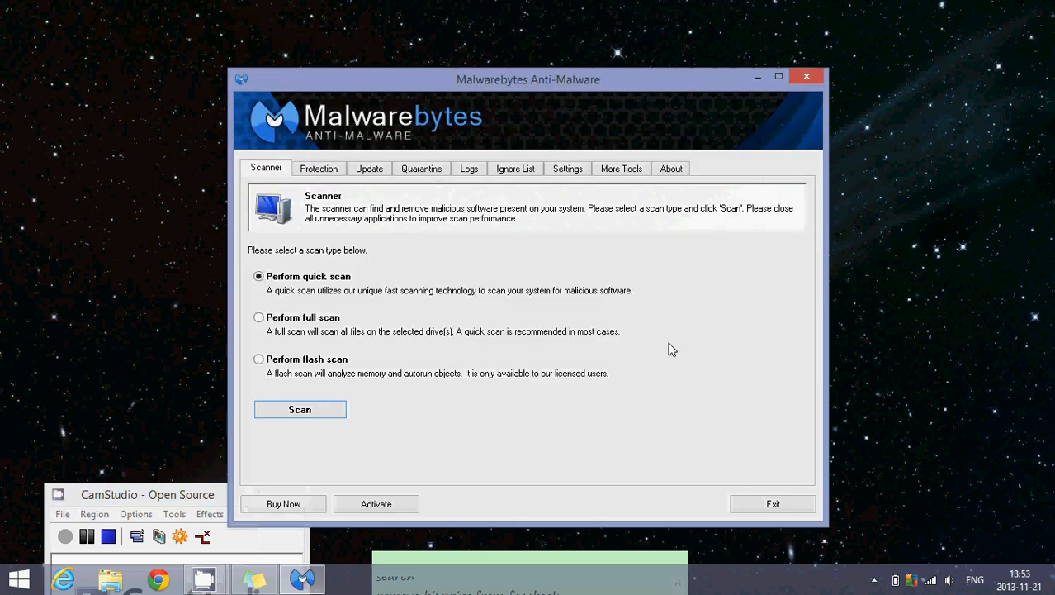
pyautogui.moveTo(314, 413)
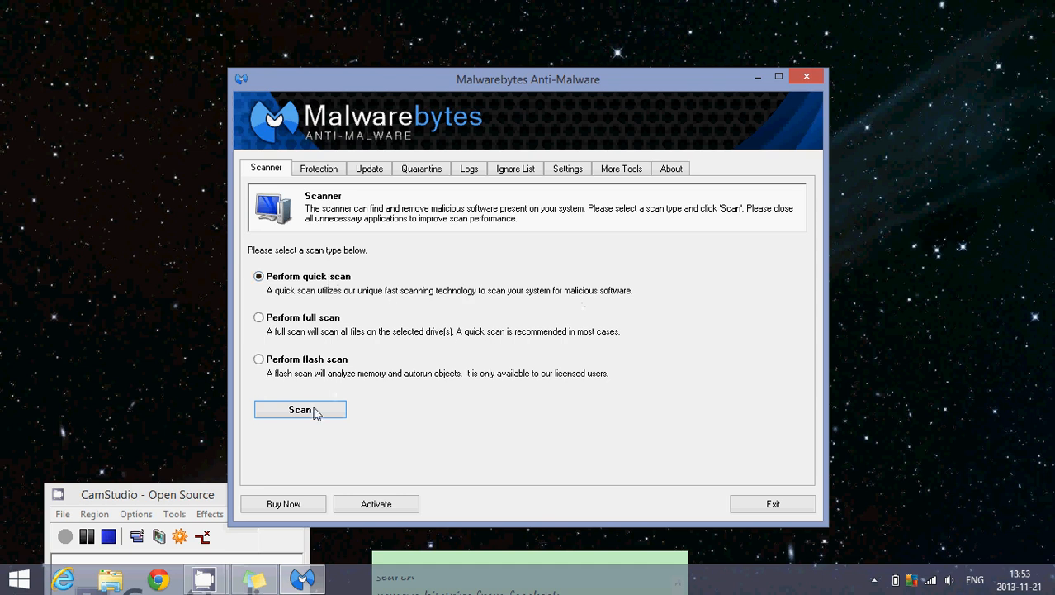
# Start the quick scan and let it run as detected objects climb to 11.
pyautogui.click(300, 409)
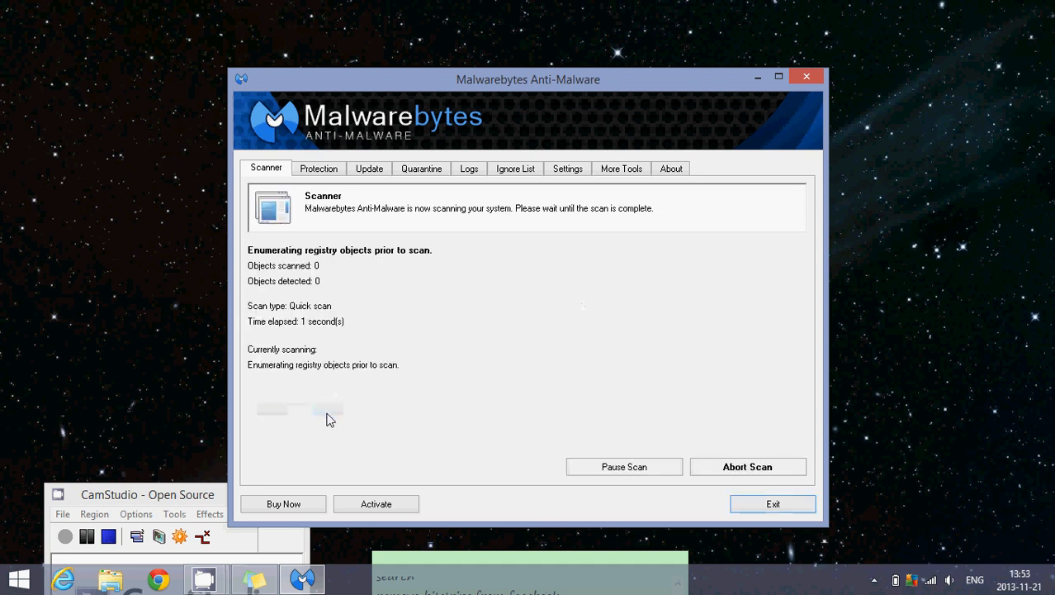
pyautogui.moveTo(481, 465)
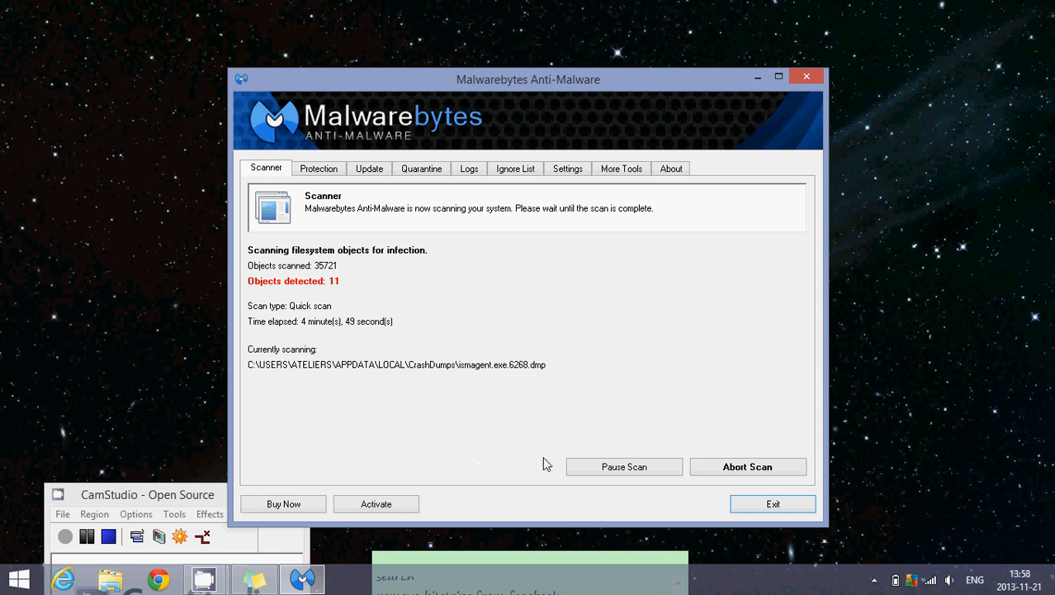
pyautogui.moveTo(650, 487)
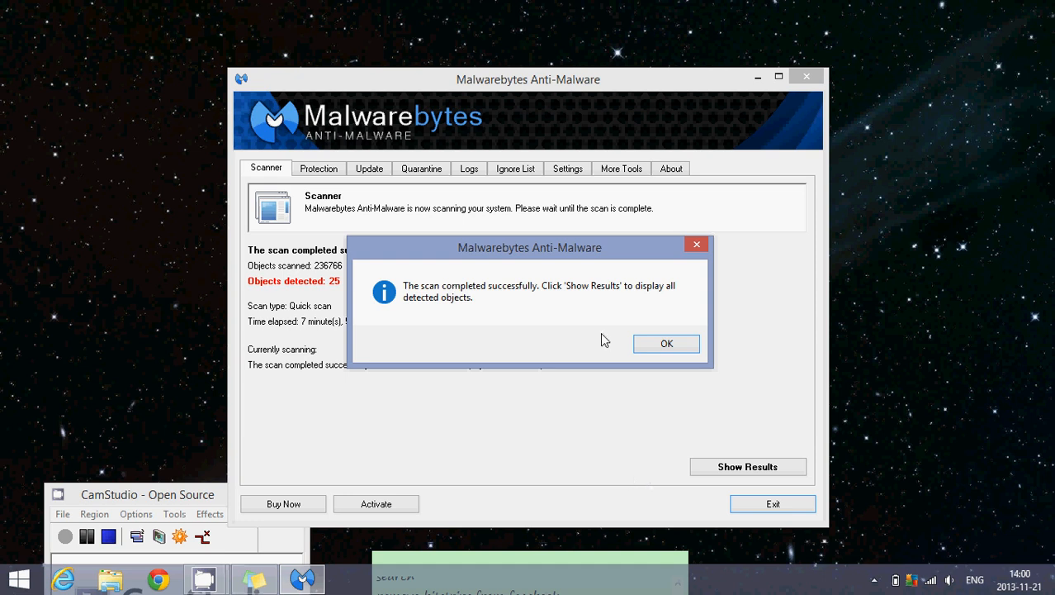
# Dismiss the scan-complete message, leaving the 25-objects-detected quick scan summary.
pyautogui.click(666, 343)
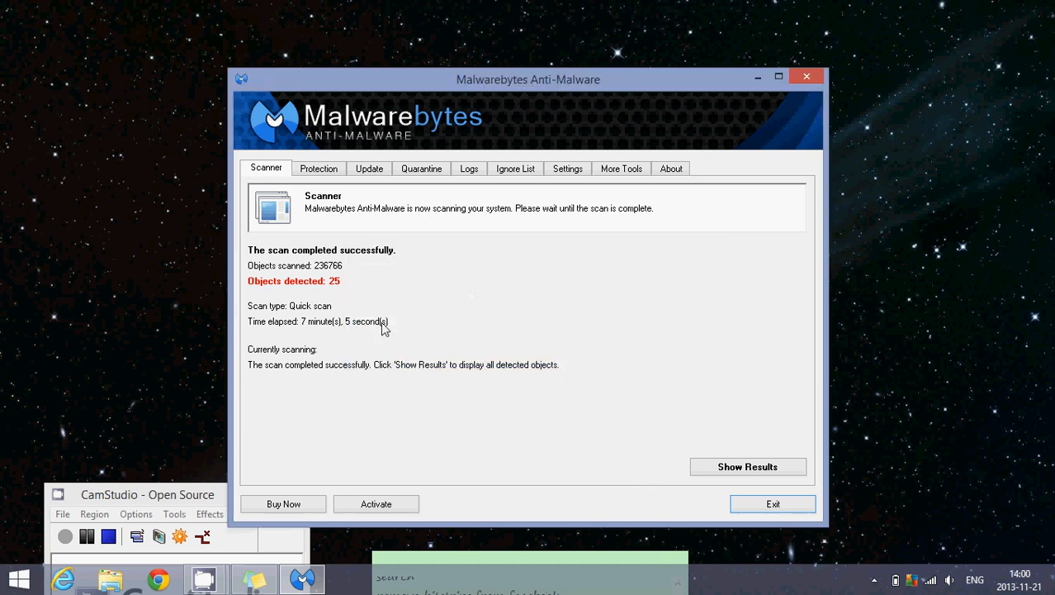
pyautogui.moveTo(420, 385)
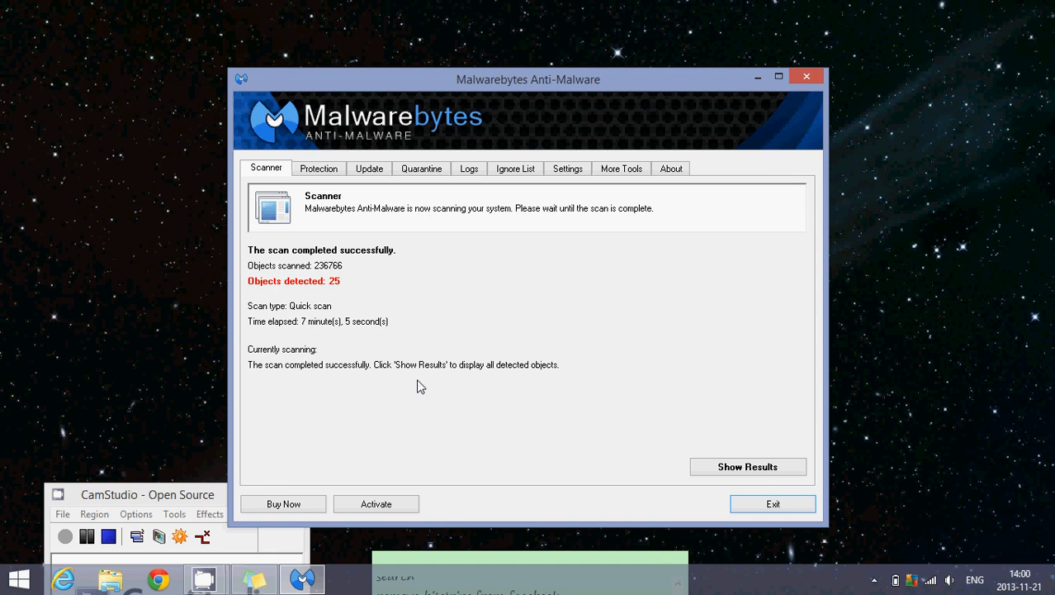
pyautogui.moveTo(405, 279)
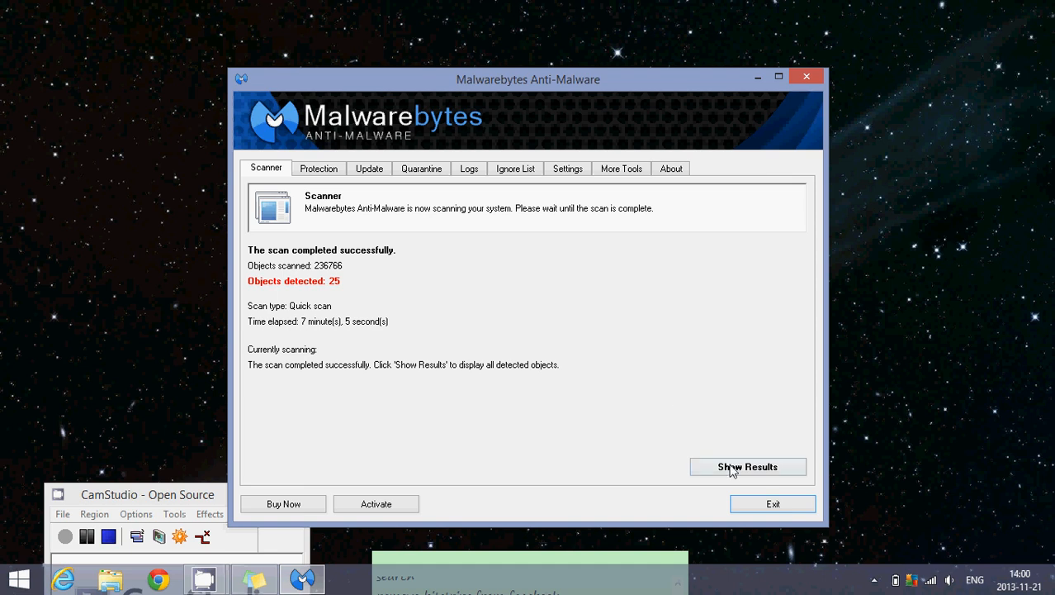
# Show the scan results and check the top three PUP.Optional.Conduit and OpenCandy entries.
pyautogui.click(747, 467)
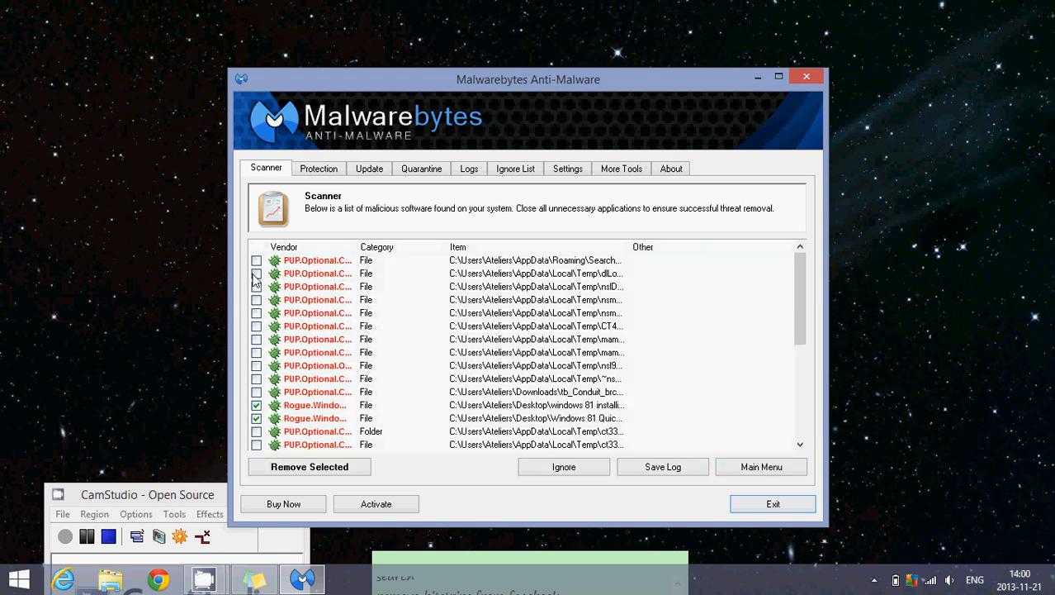
pyautogui.click(256, 273)
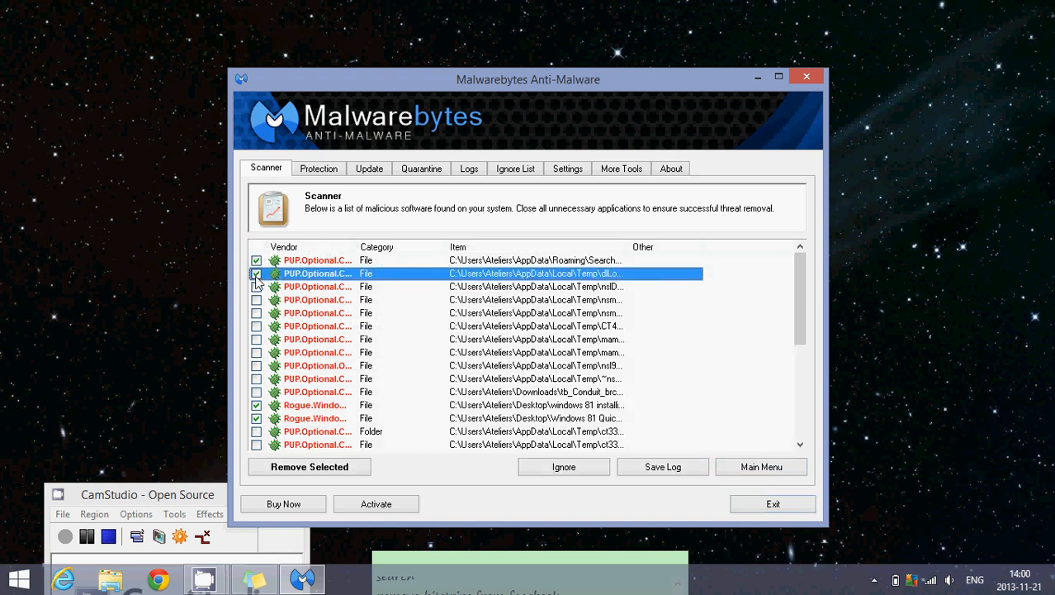
pyautogui.click(257, 299)
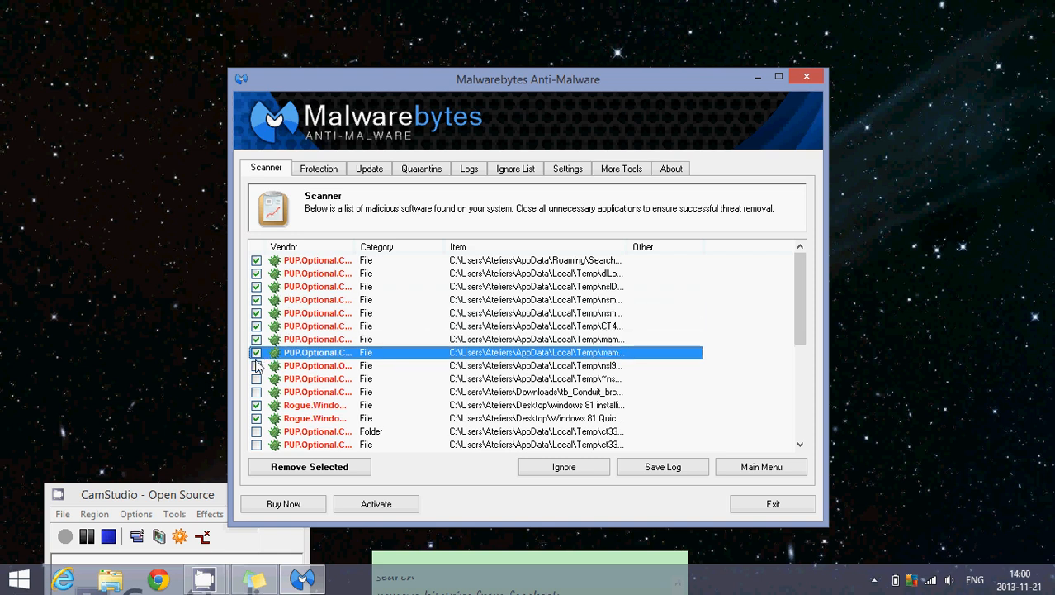
pyautogui.click(257, 378)
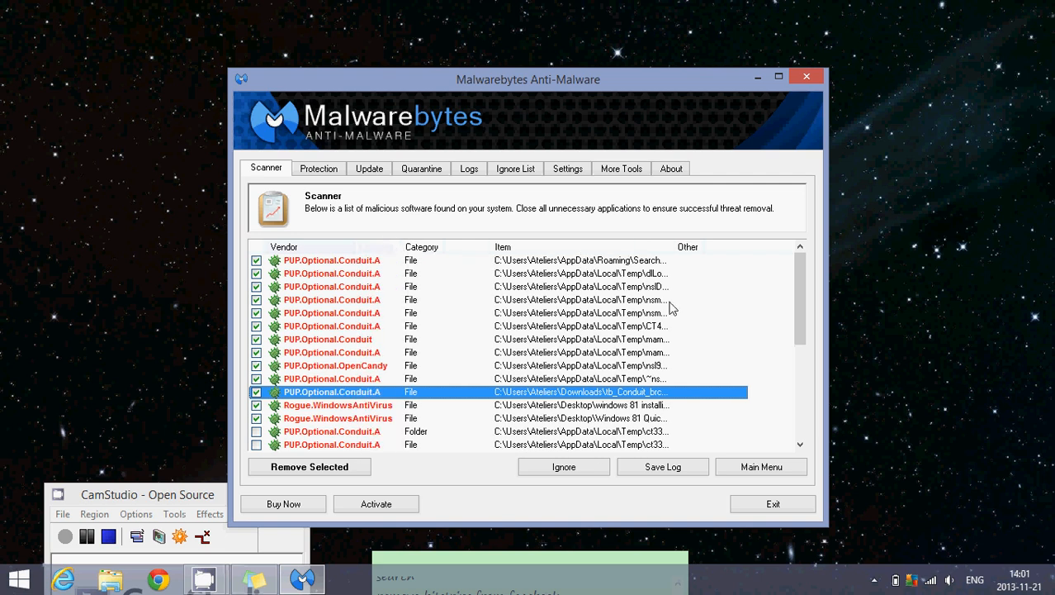
pyautogui.moveTo(801, 306)
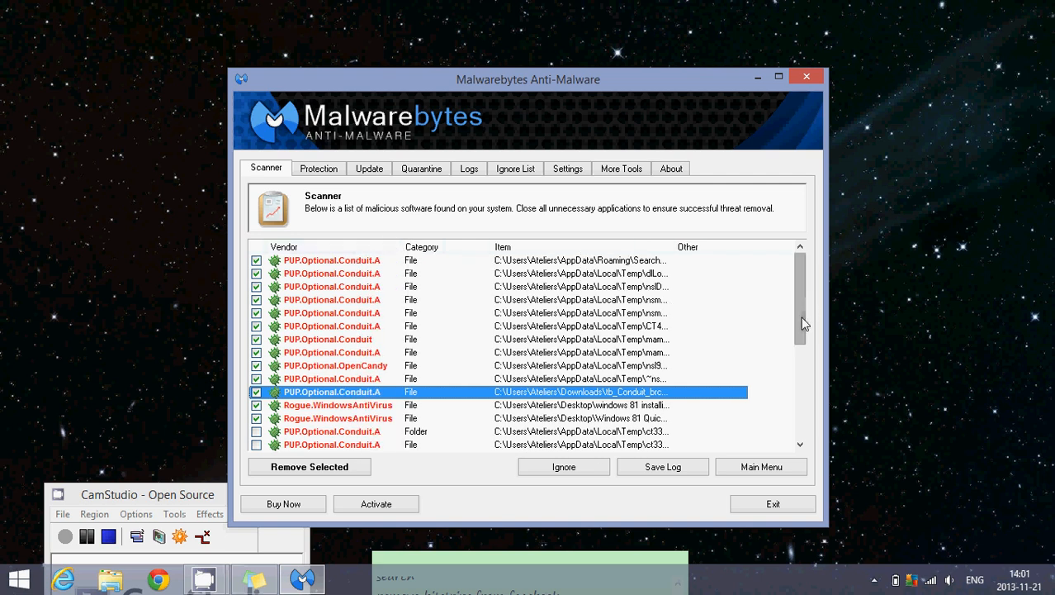
# Uncheck the Rogue.WindowsAntiVirus desktop files and check the ct3311333, CT3317212 and CT408137 Conduit items.
pyautogui.scroll(-3)
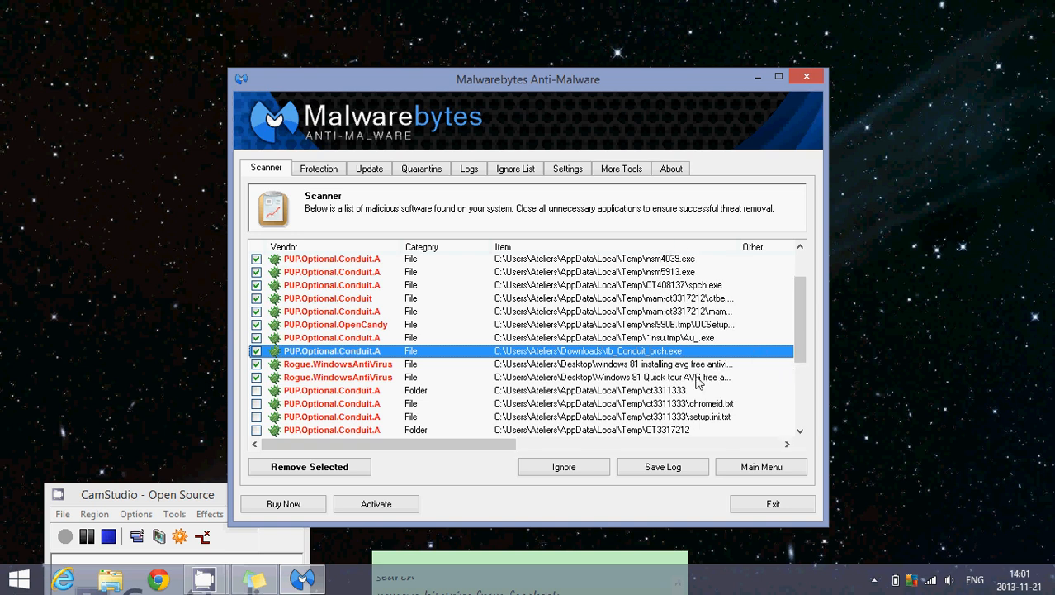
pyautogui.moveTo(746, 395)
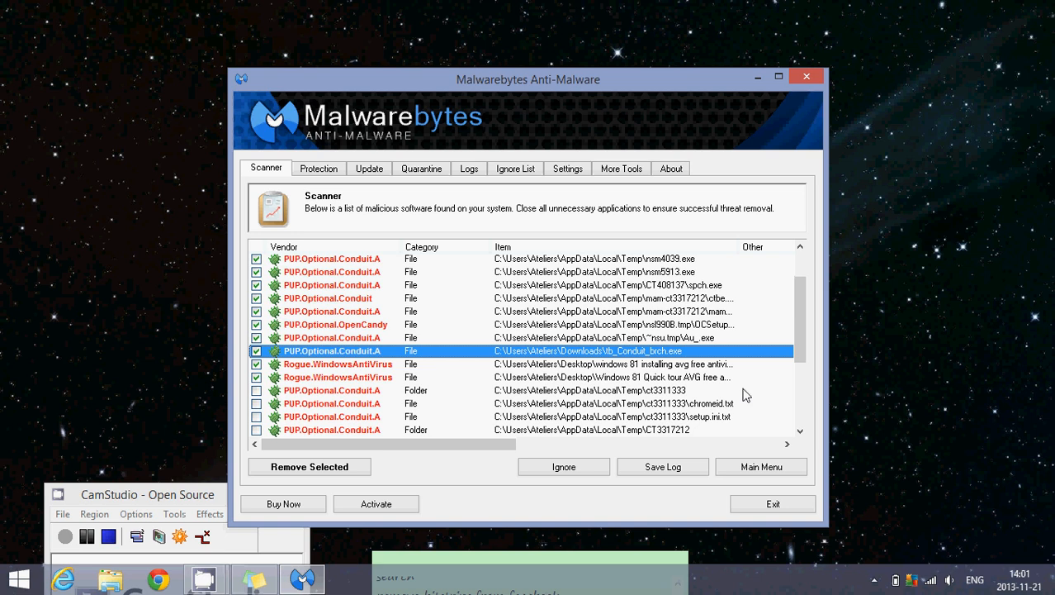
pyautogui.moveTo(628, 387)
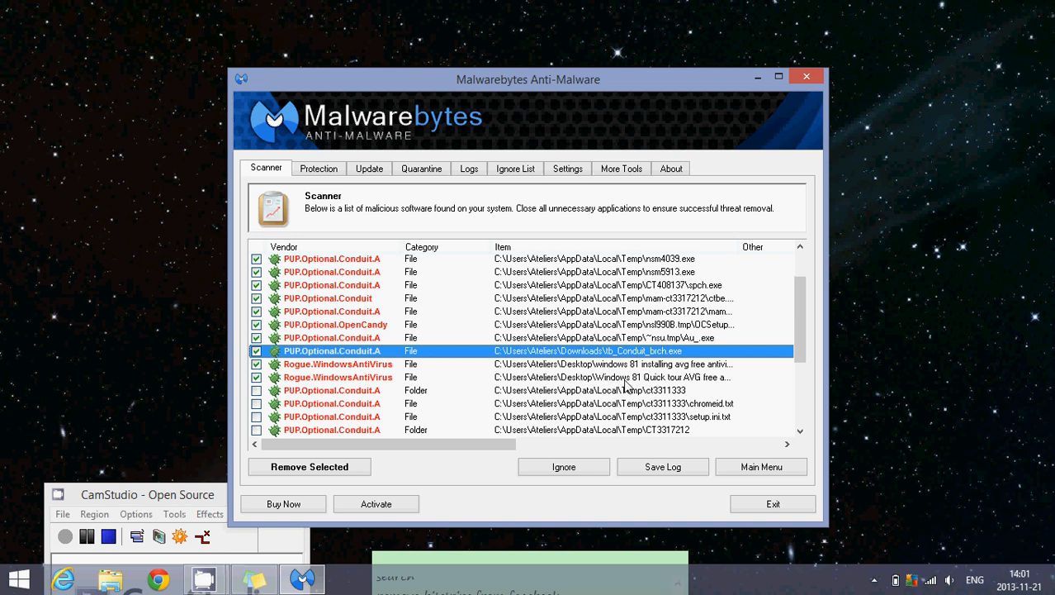
pyautogui.moveTo(508, 375)
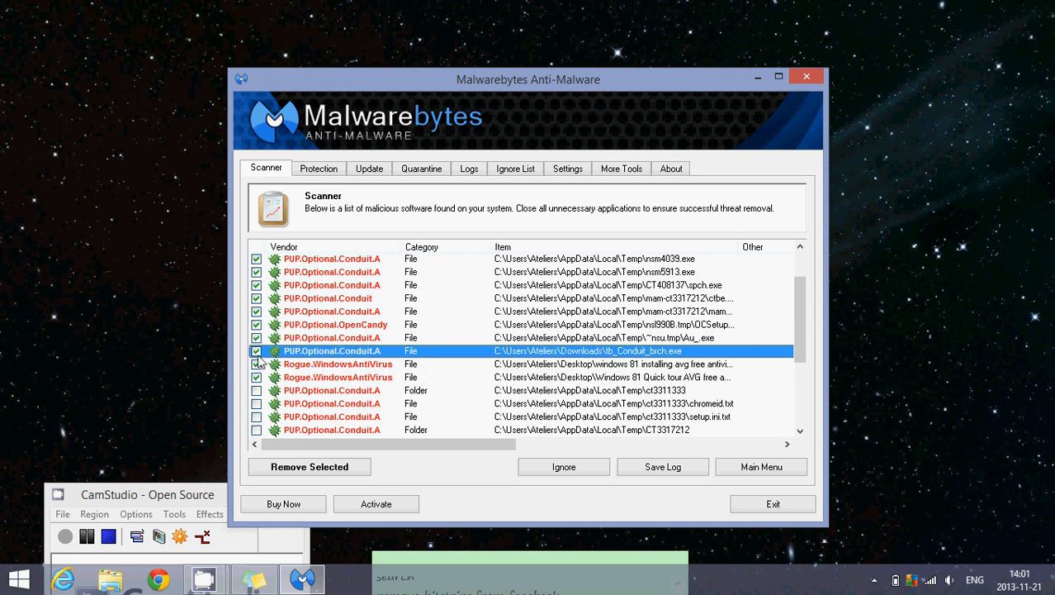
pyautogui.click(257, 363)
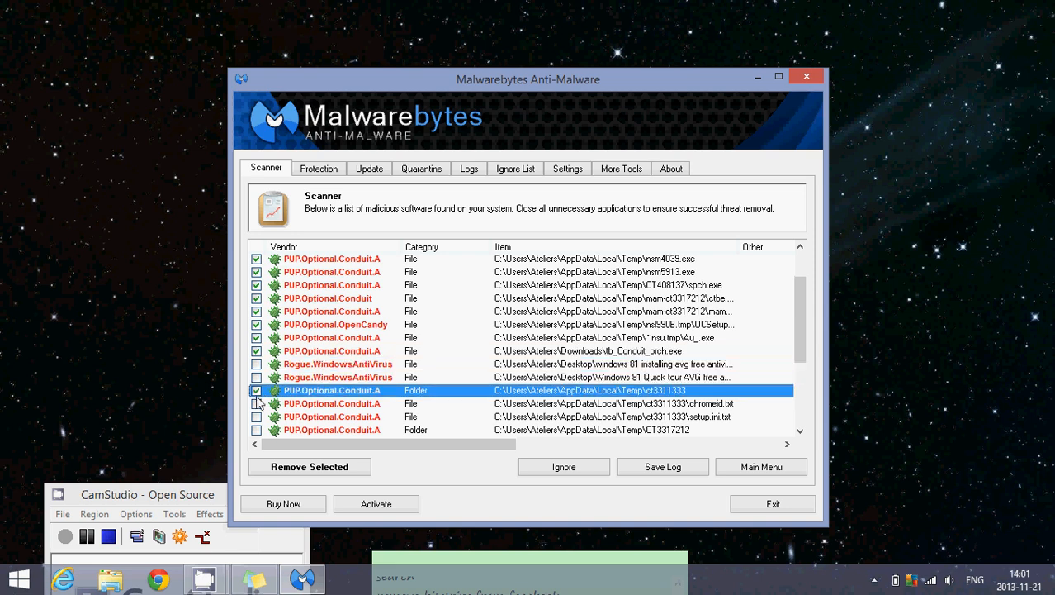
pyautogui.click(257, 416)
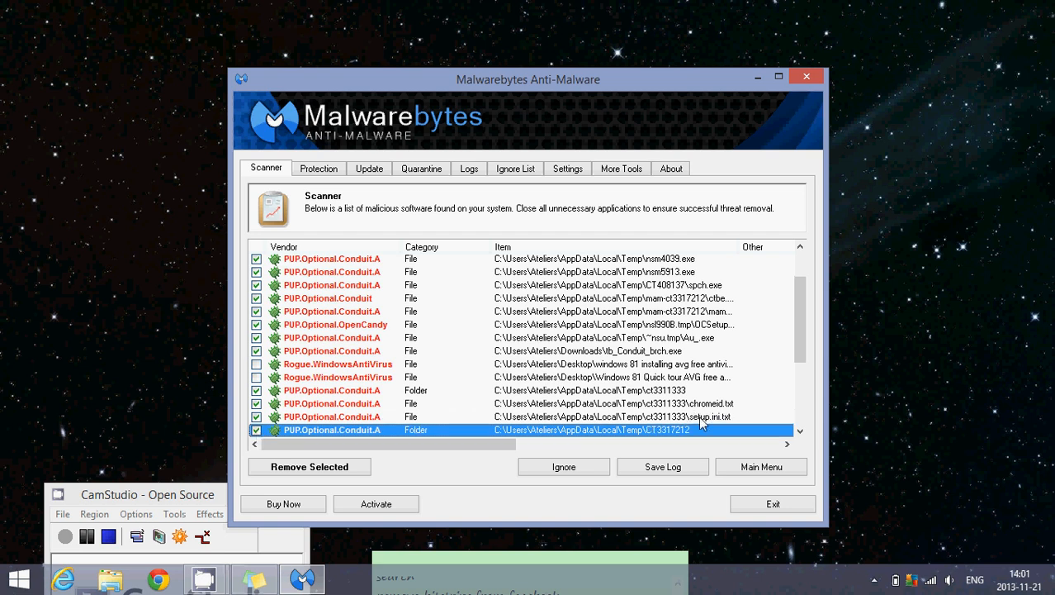
pyautogui.scroll(-3)
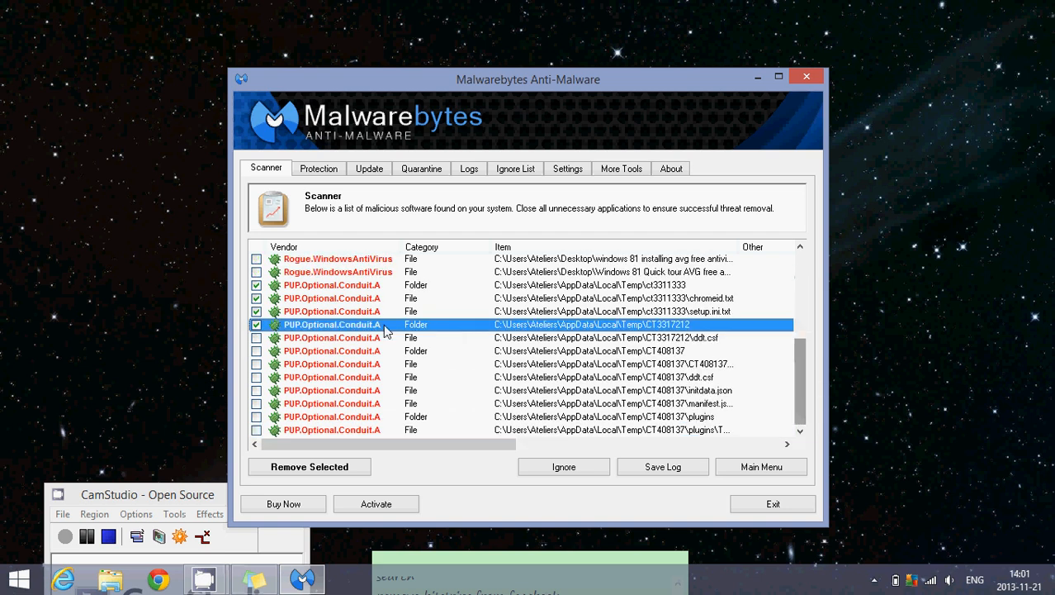
pyautogui.click(257, 337)
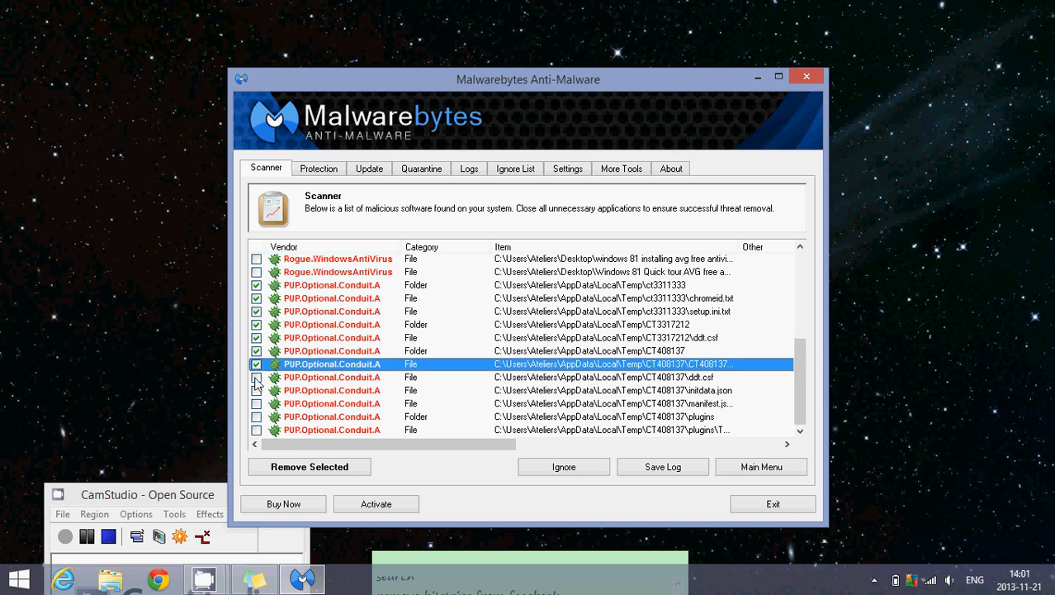
pyautogui.click(257, 390)
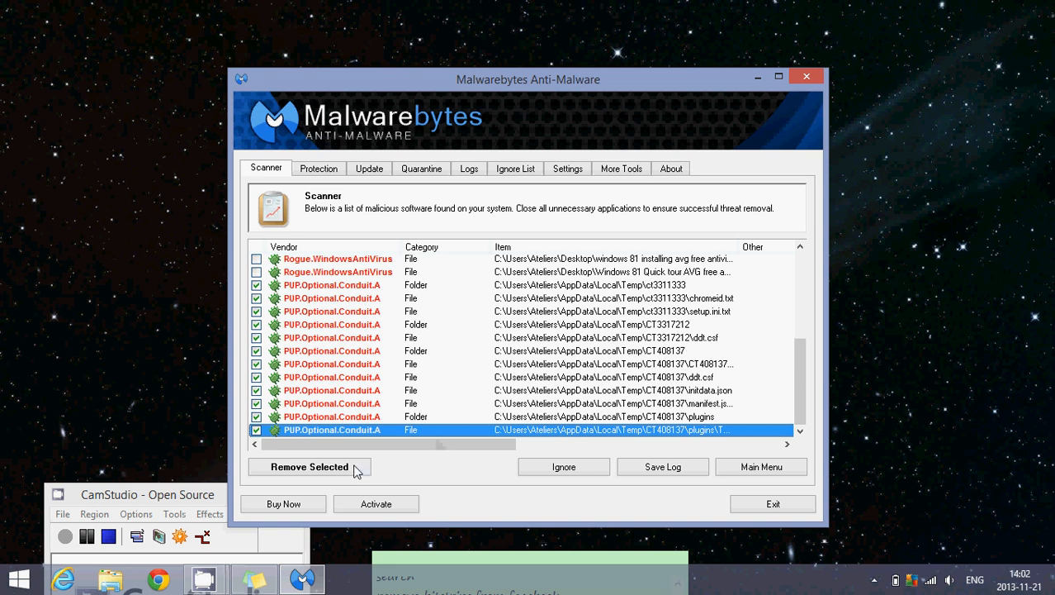
# Remove the selected threats, close the Notepad scan log and answer the restart prompt.
pyautogui.click(309, 467)
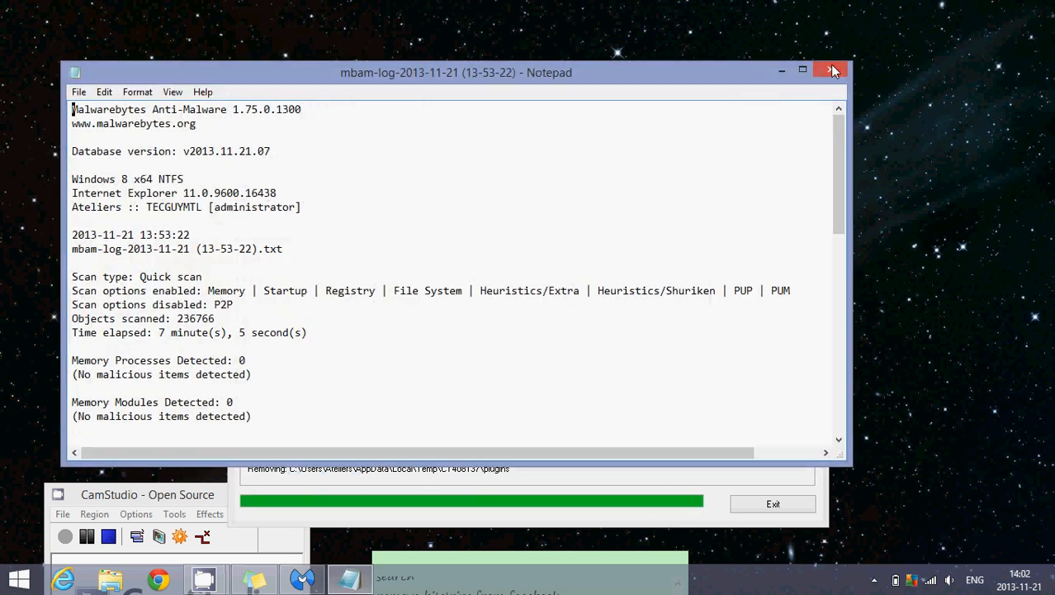
pyautogui.click(834, 70)
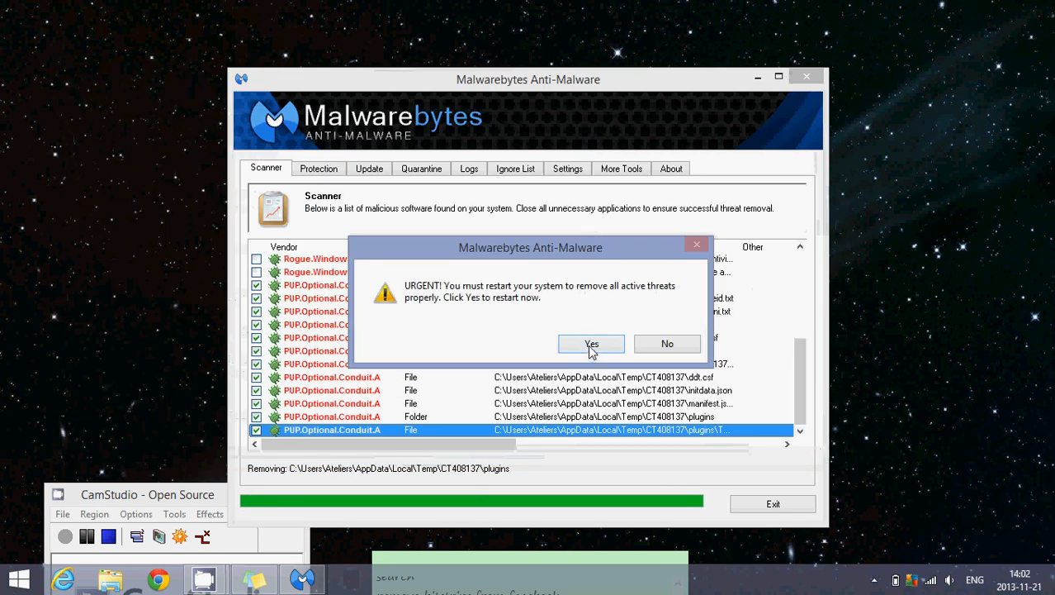
pyautogui.click(667, 343)
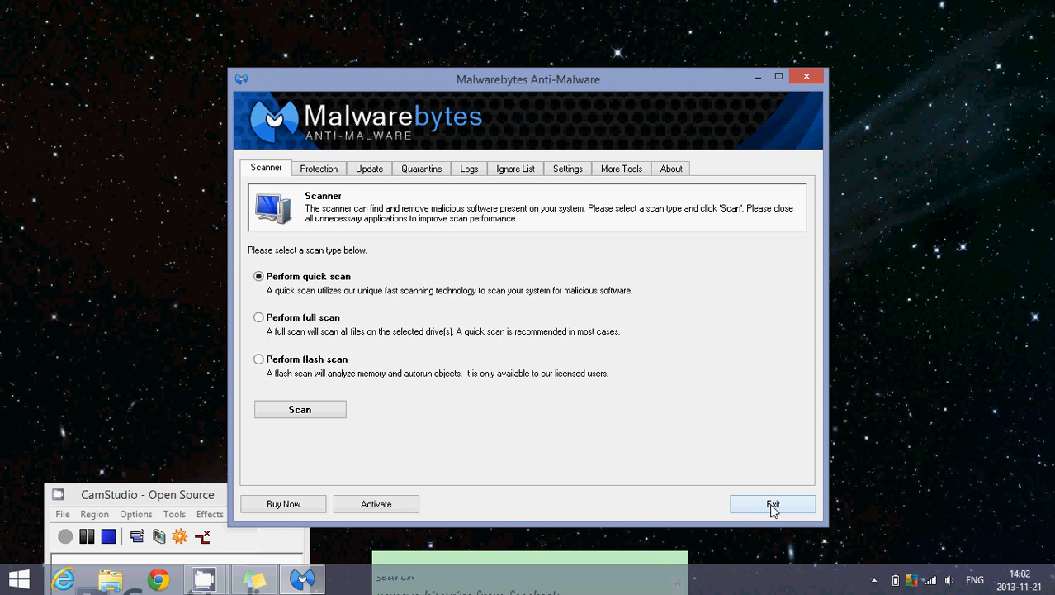
# Exit Malwarebytes Anti-Malware to return to the desktop.
pyautogui.click(772, 504)
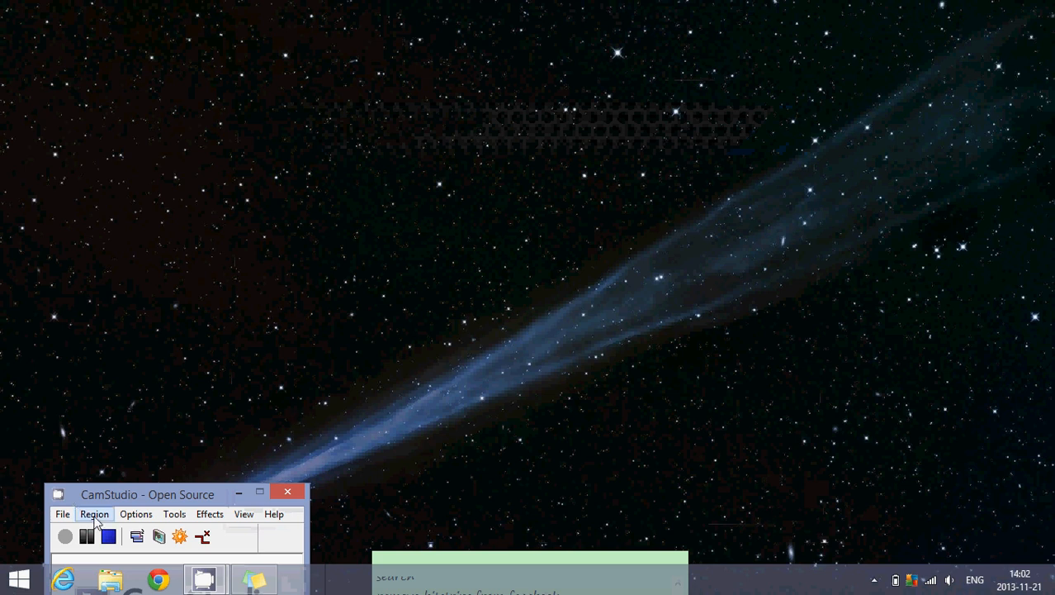